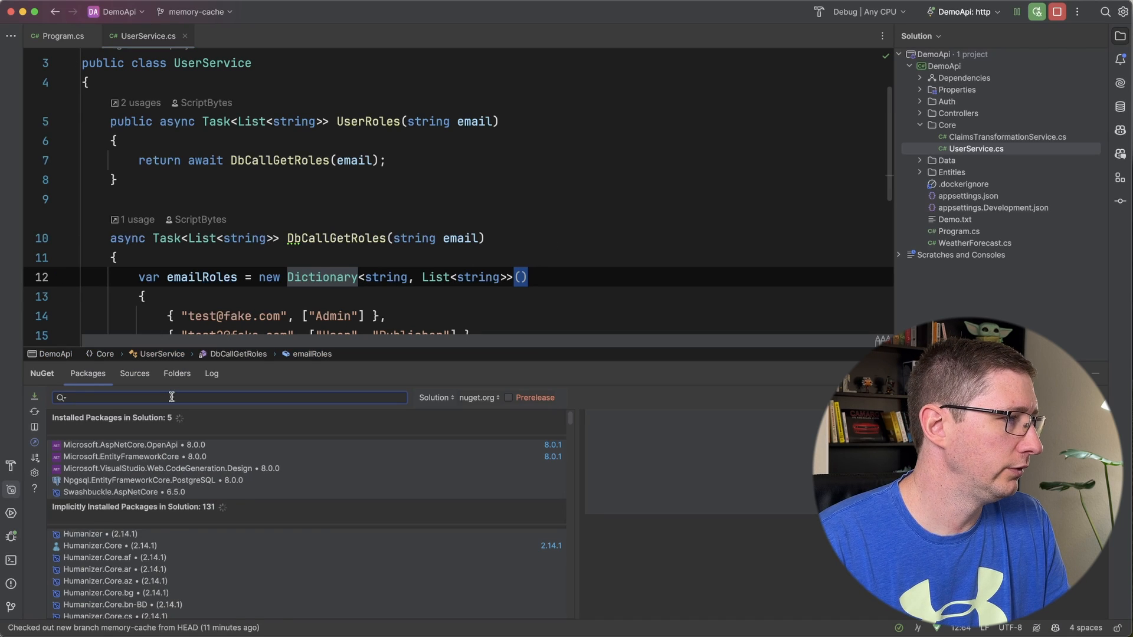
# - Search NuGet for microsoft.extensions.caching and install Microsoft.Extensions.Caching.Memory 8.0.0 into DemoApi
pyautogui.write('microsoft.extension.caching')
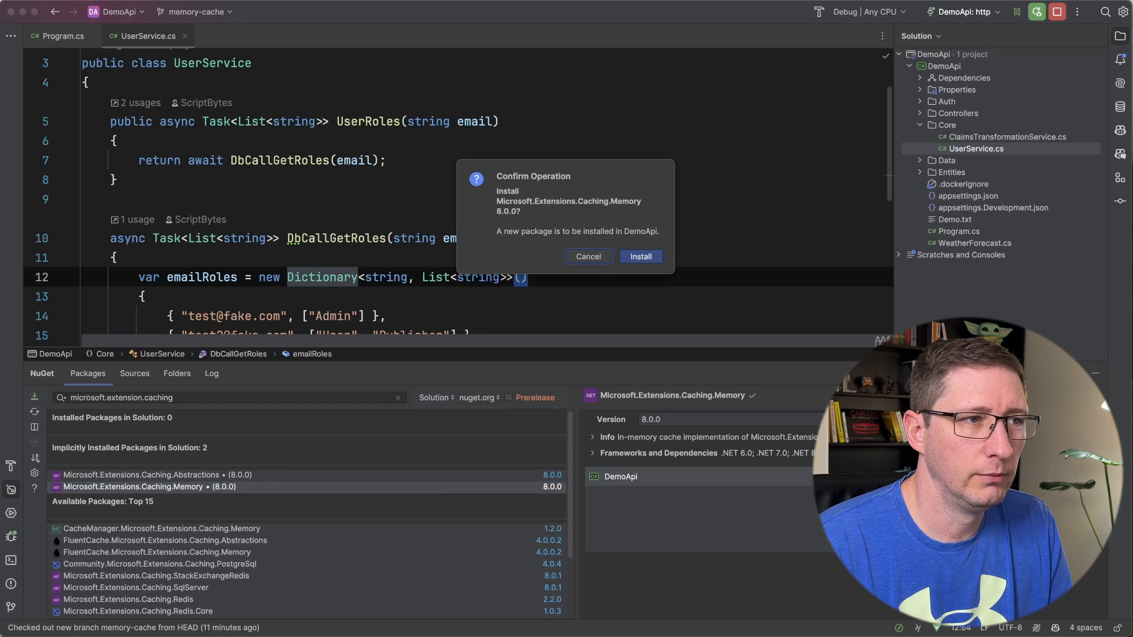
pyautogui.click(639, 256)
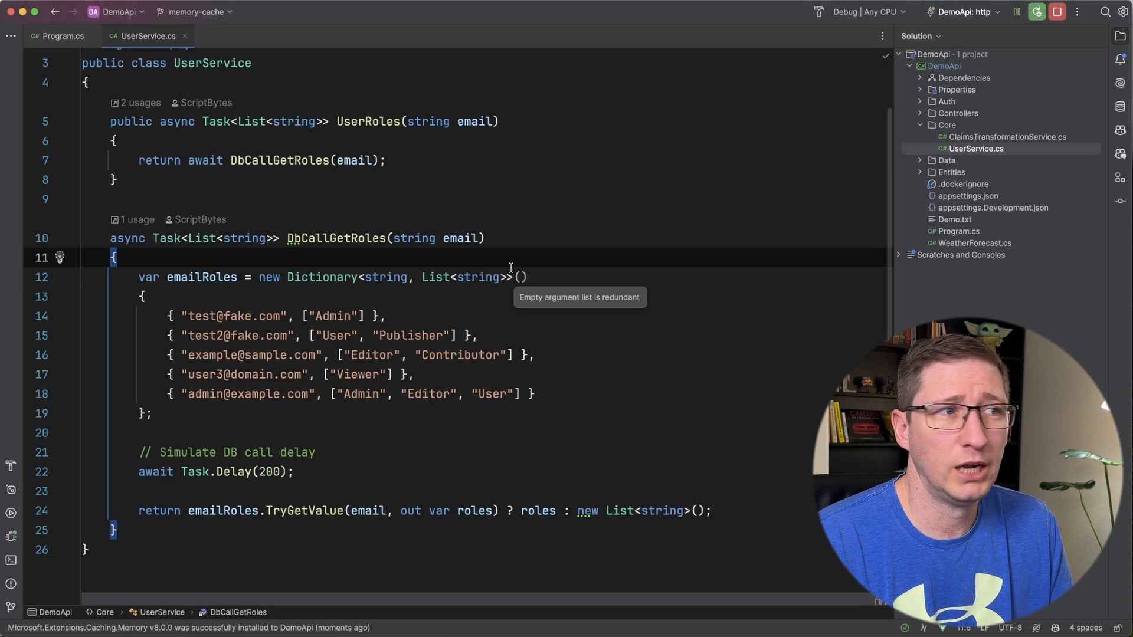
# - Add builder.Services.AddMemoryCache(); in Program.cs below the AddScoped<UserService>() registration
pyautogui.click(63, 36)
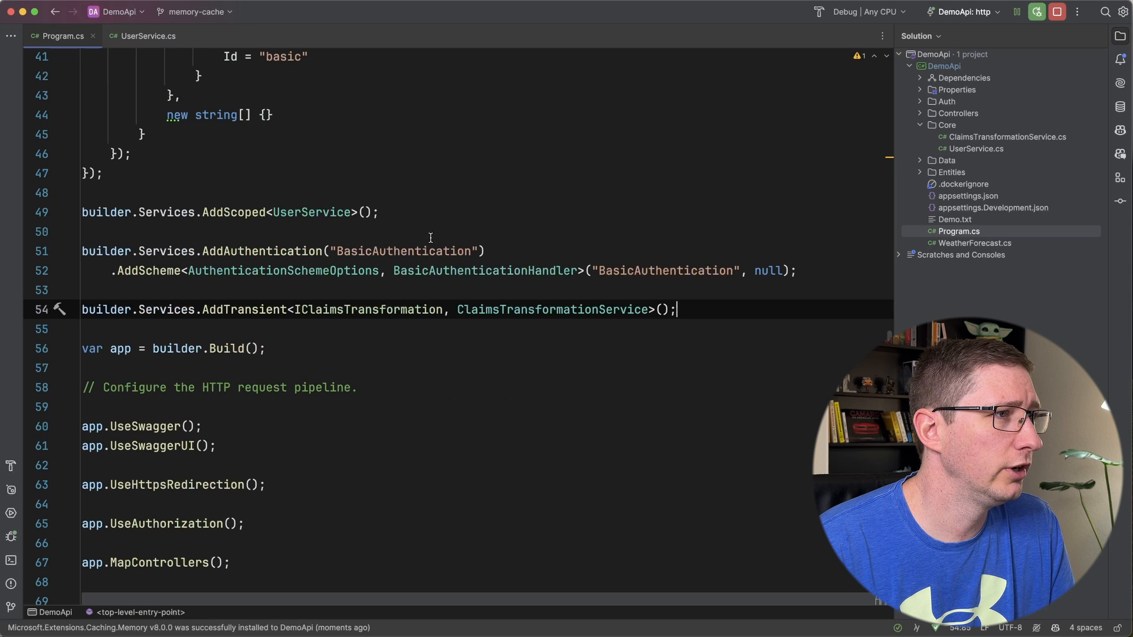
pyautogui.write('builder.Services.AddMemoryCache();')
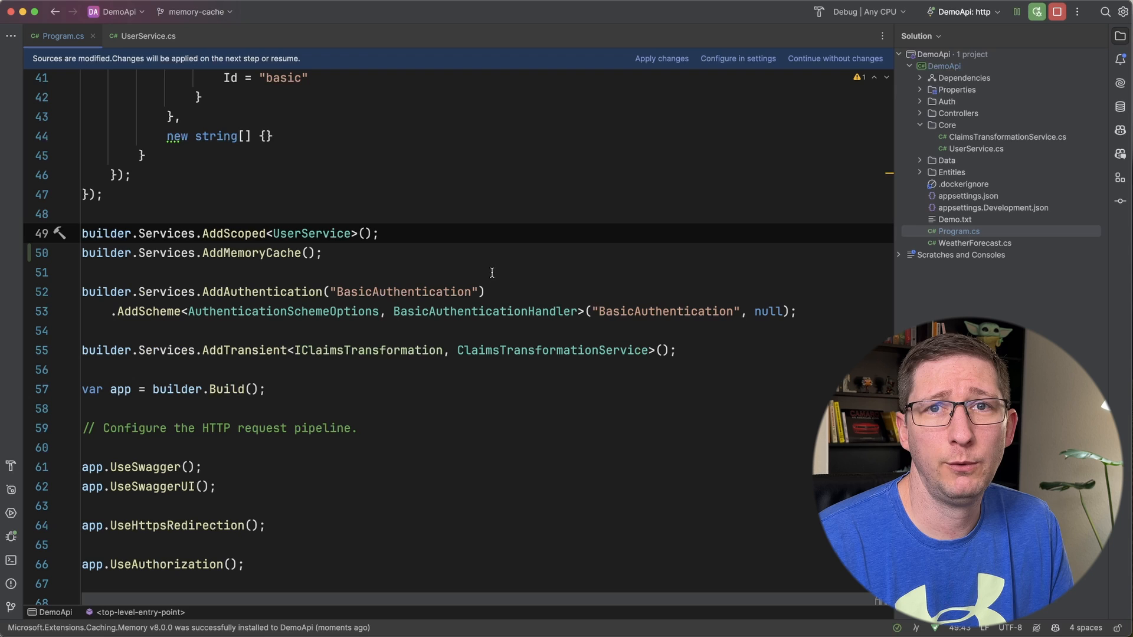
pyautogui.click(148, 35)
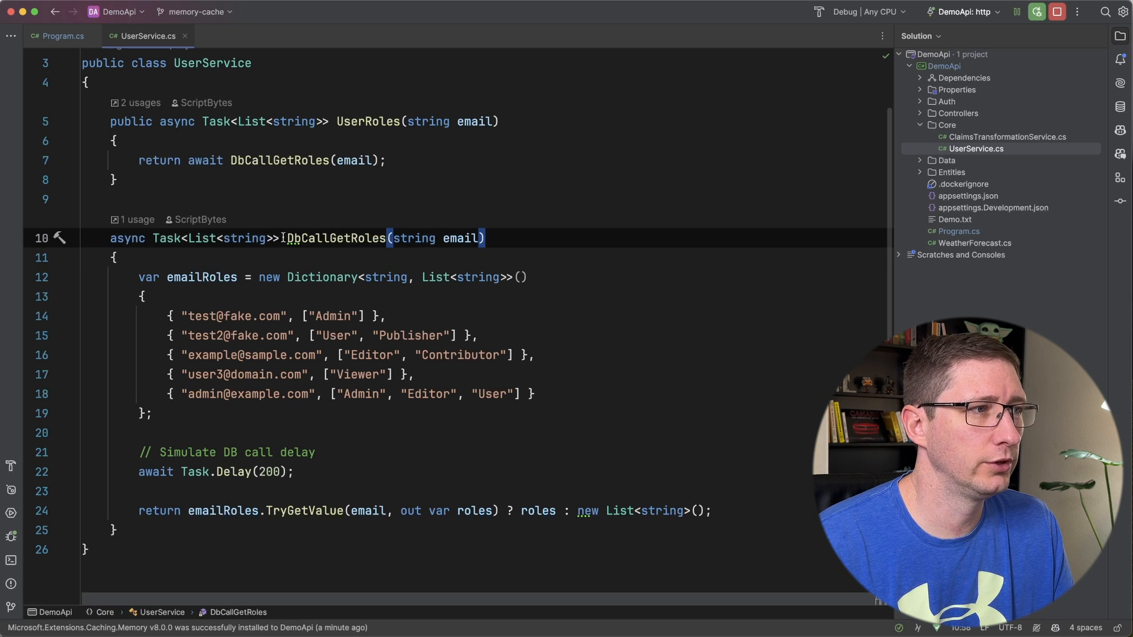
# - Change Task.Delay(200) to Task.Delay(2000) in DbCallGetRoles
pyautogui.doubleClick(335, 237)
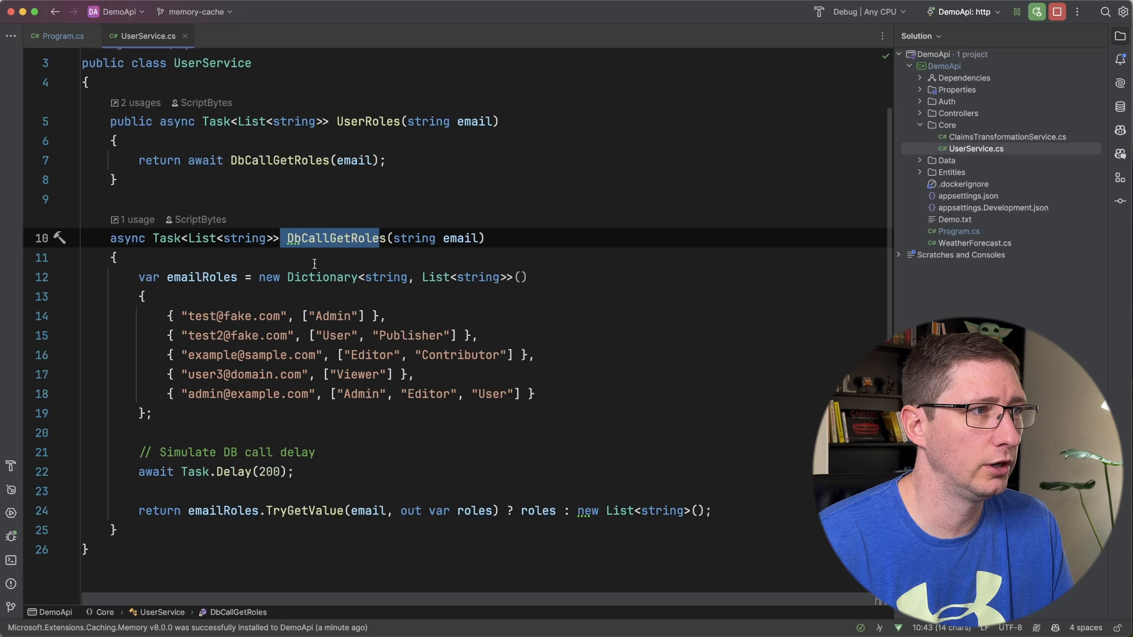
pyautogui.moveTo(237, 318)
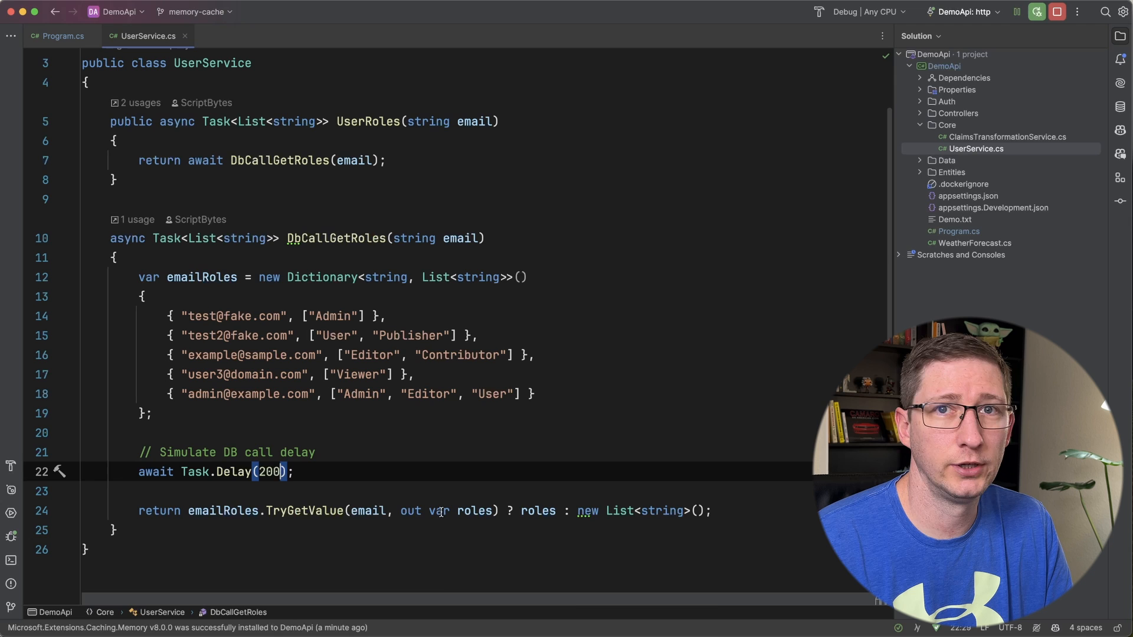
pyautogui.write('0')
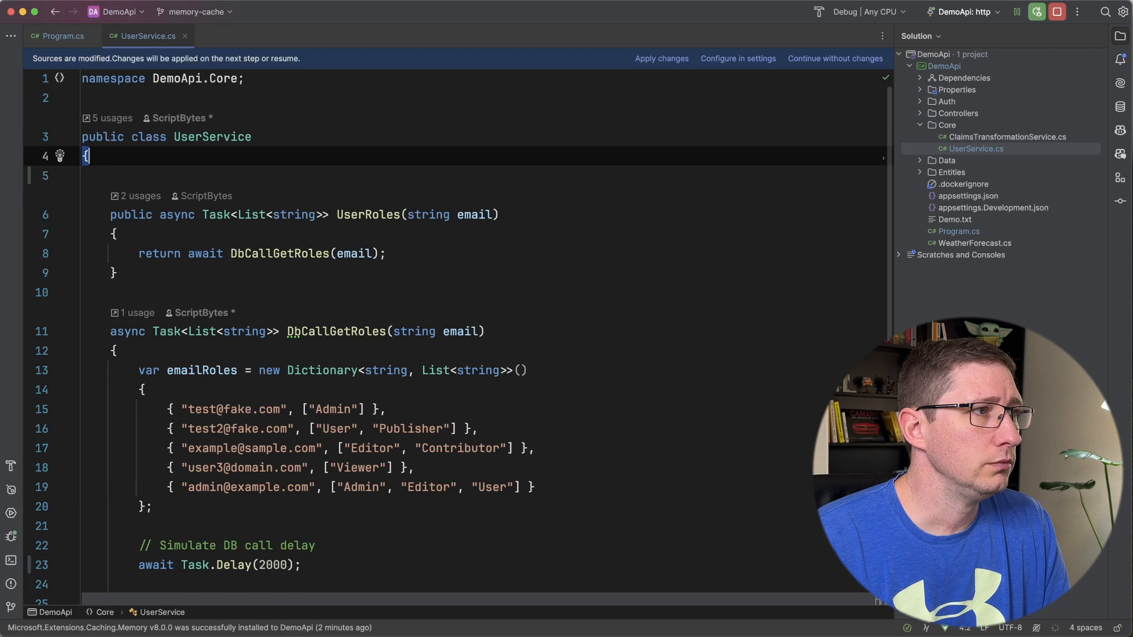
# - Add a ctor taking an IMemoryCache cache parameter, stored in a private readonly field
pyautogui.write('ctor')
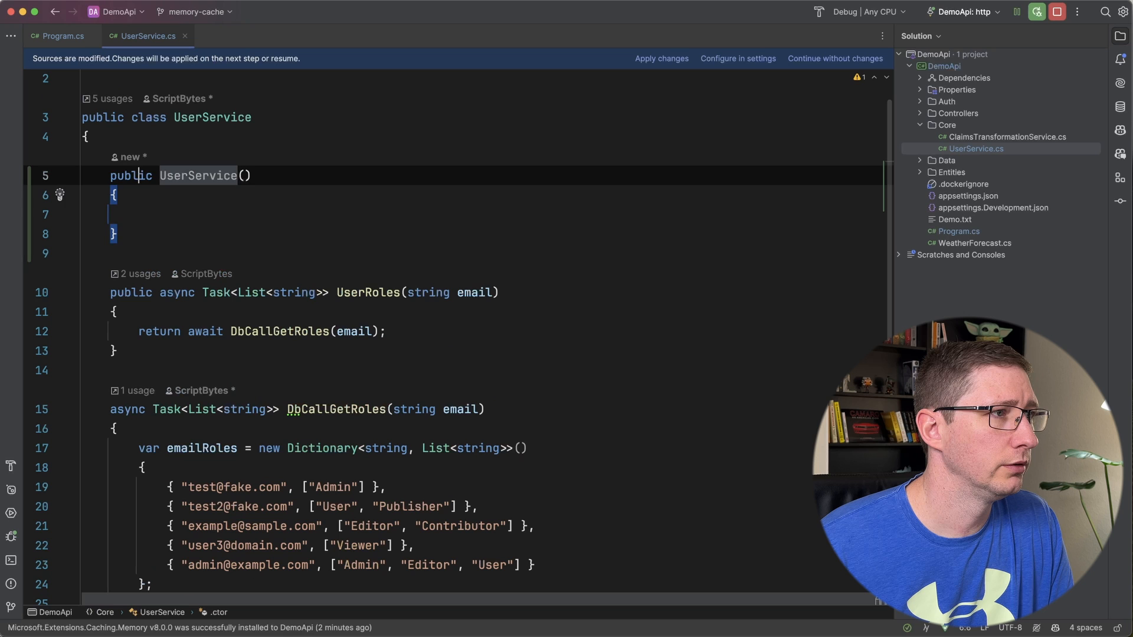
pyautogui.write('im')
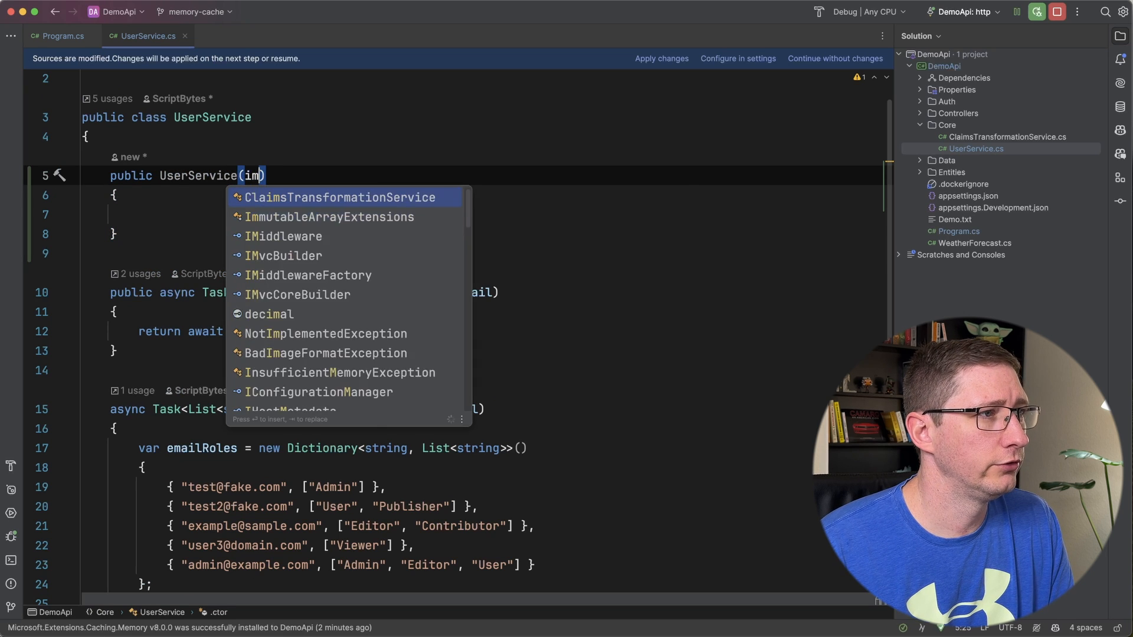
pyautogui.write('emory')
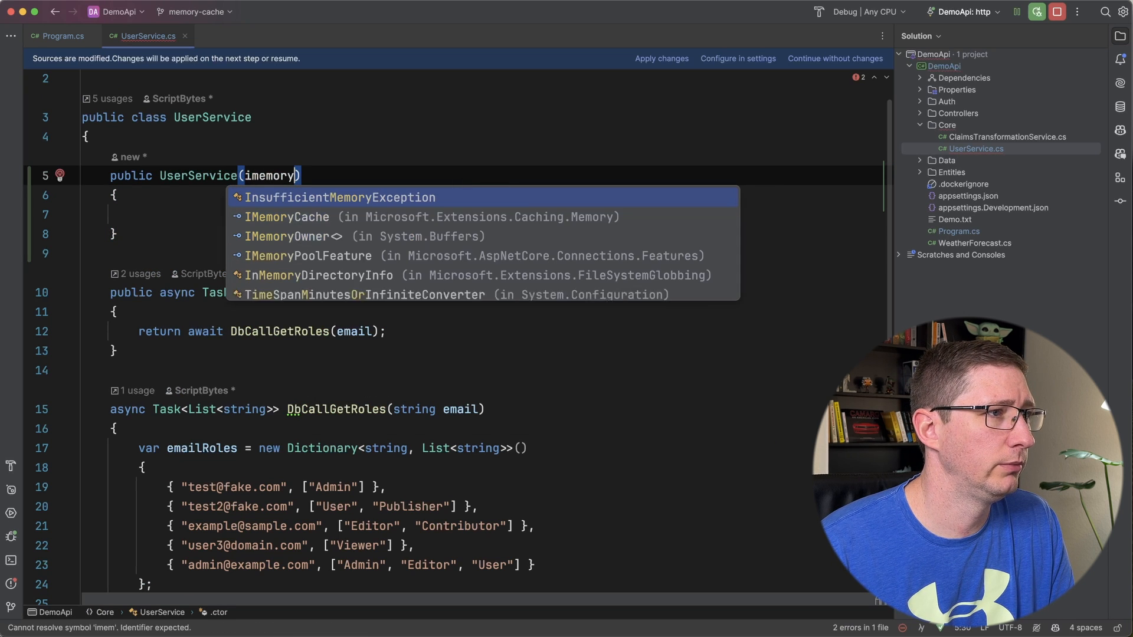
pyautogui.click(286, 216)
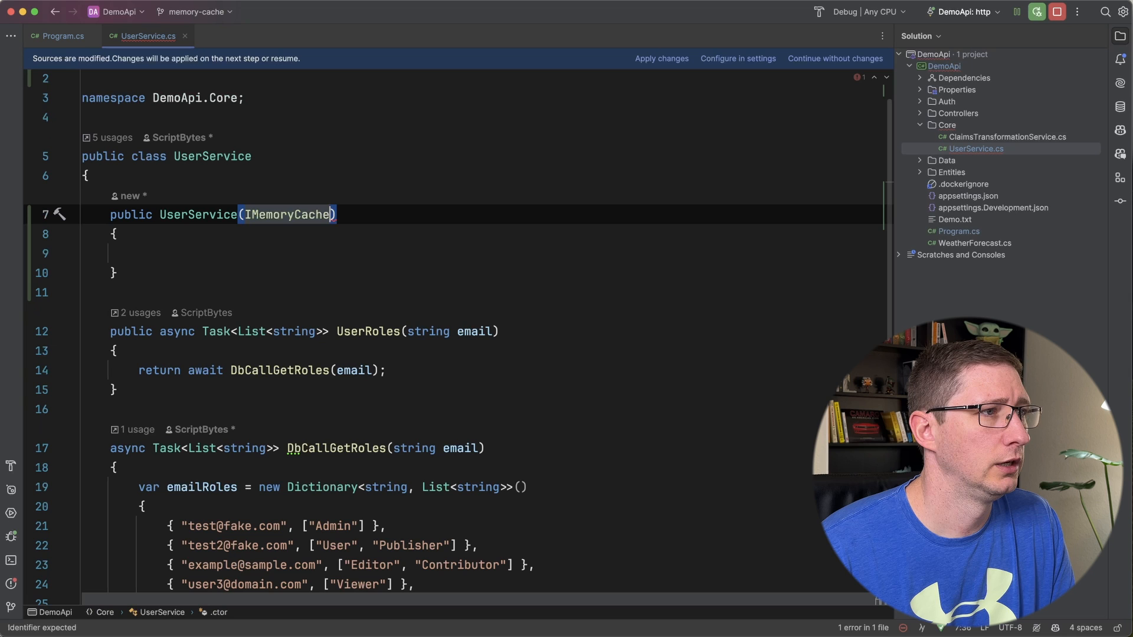
pyautogui.write('cache')
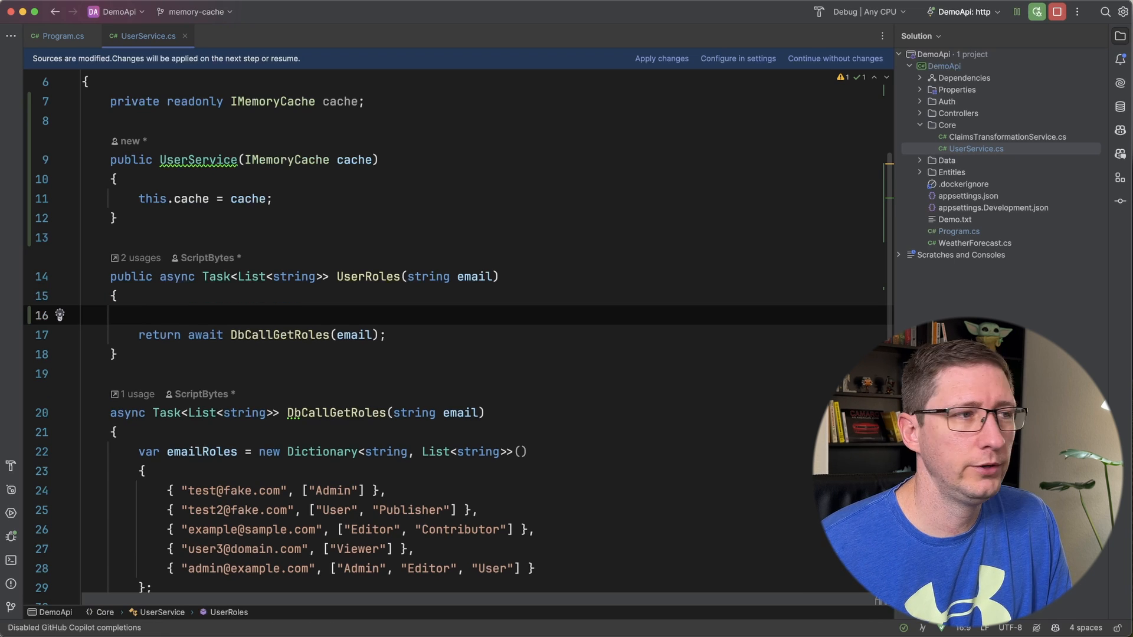
# - Read the email's roles with var roles = cache.Get<List<string>>(email);
pyautogui.write('var roles')
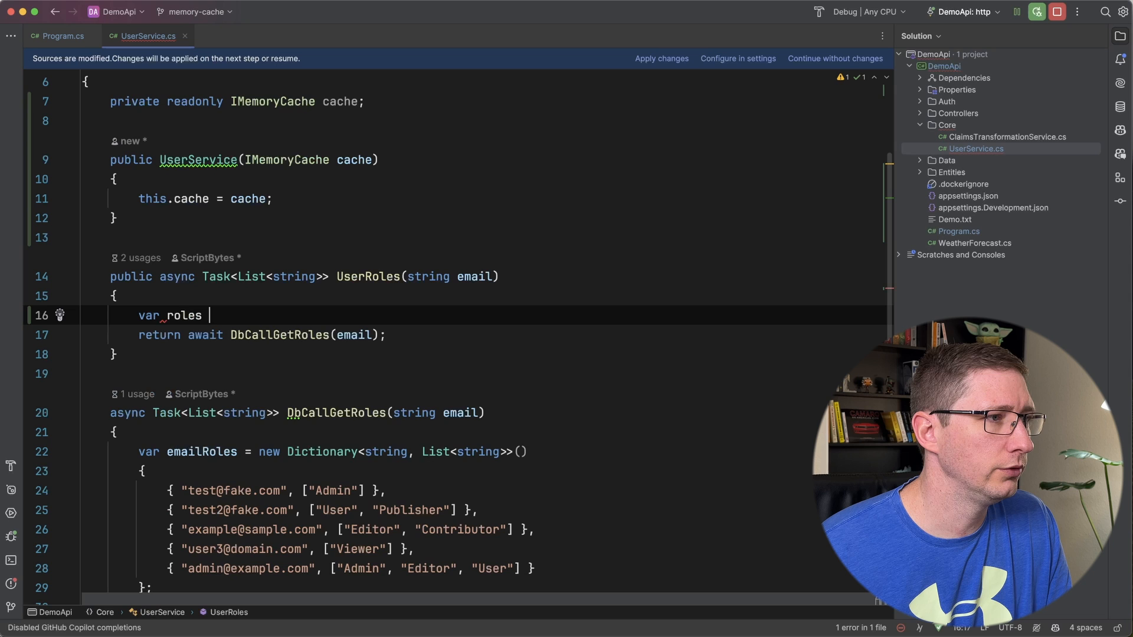
pyautogui.write('= cache.')
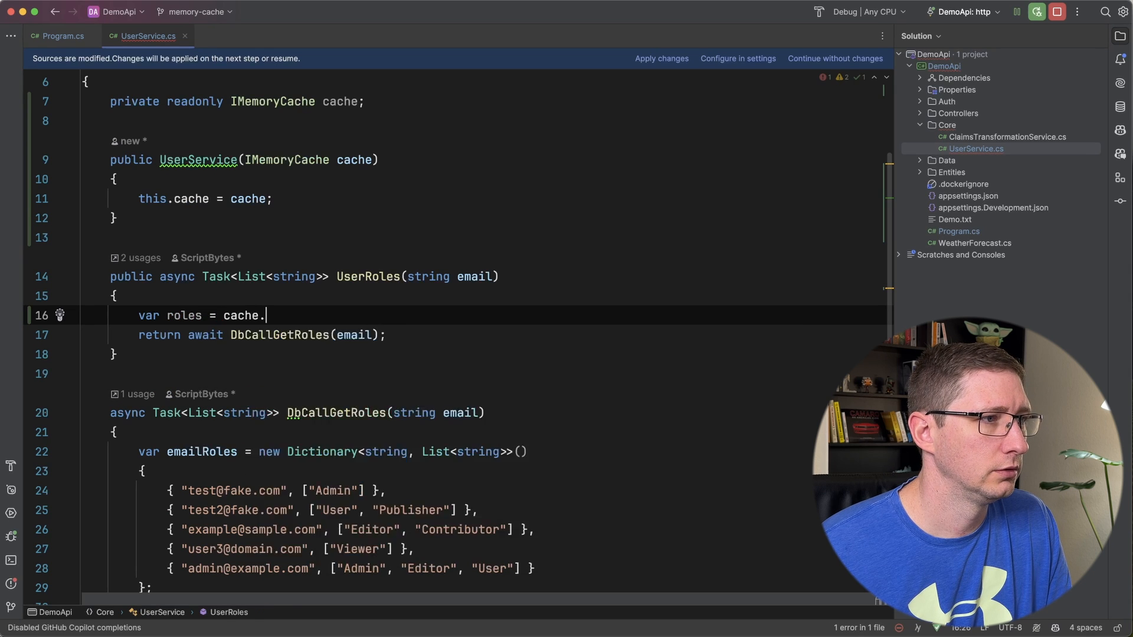
pyautogui.write('Get<')
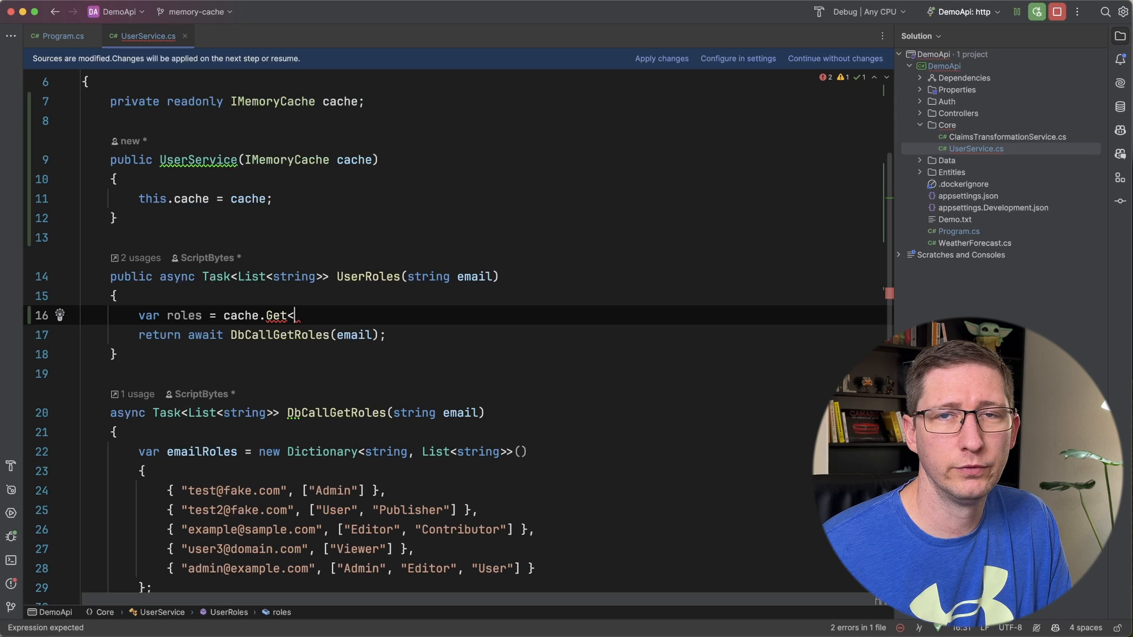
pyautogui.write('List<string>>')
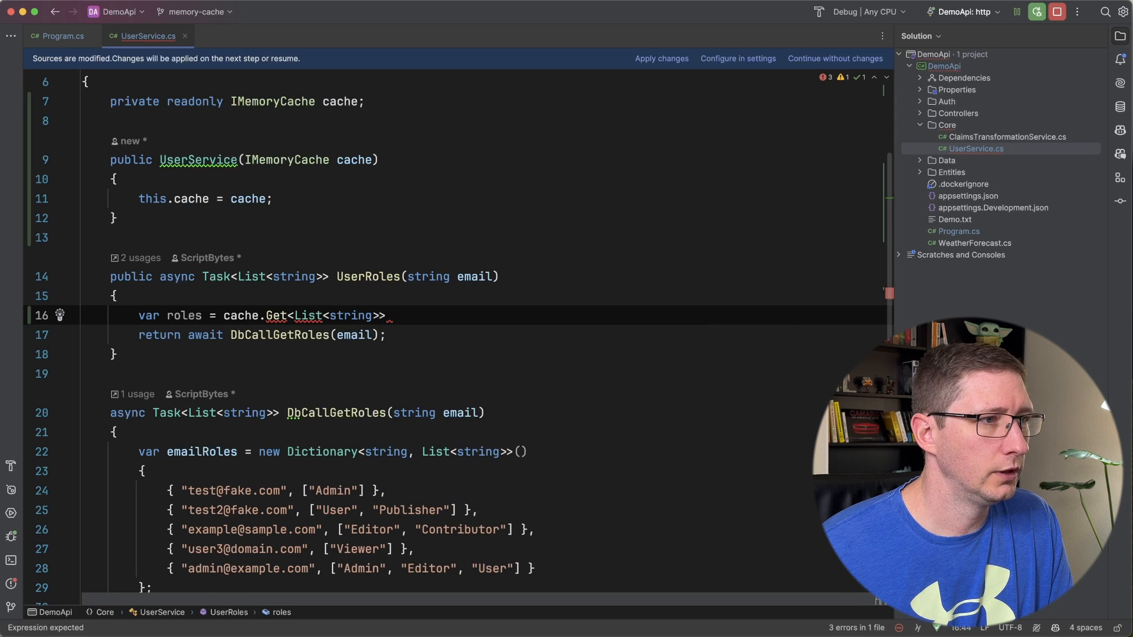
pyautogui.write('(email);')
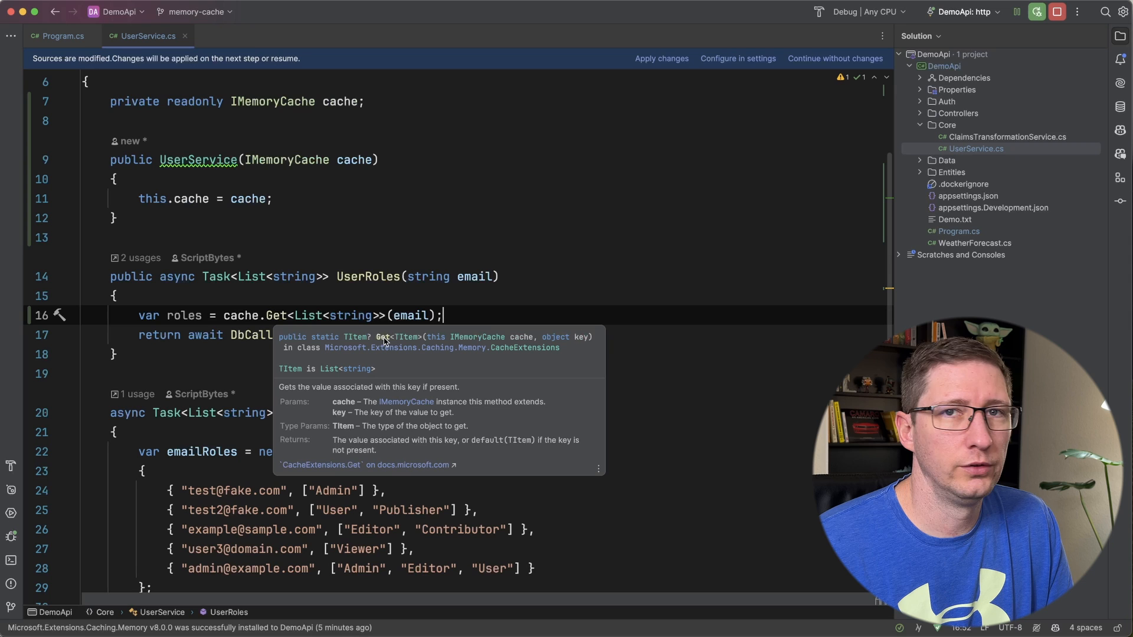
pyautogui.moveTo(586, 343)
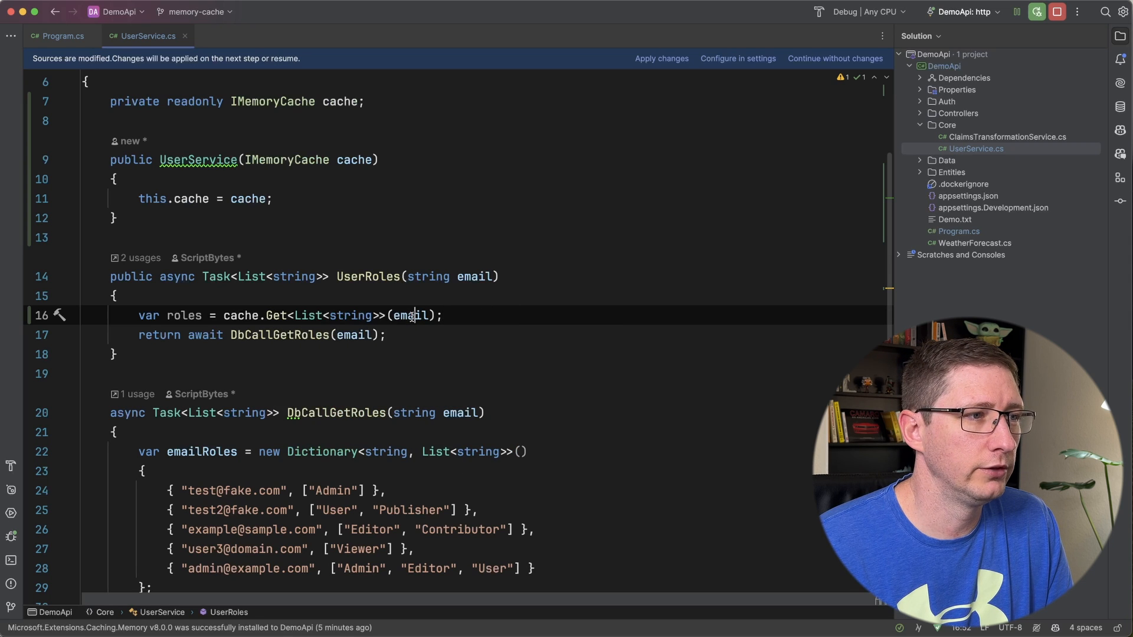
# - Return roles early inside an if (roles != null) block before the database fallback
pyautogui.write('w')
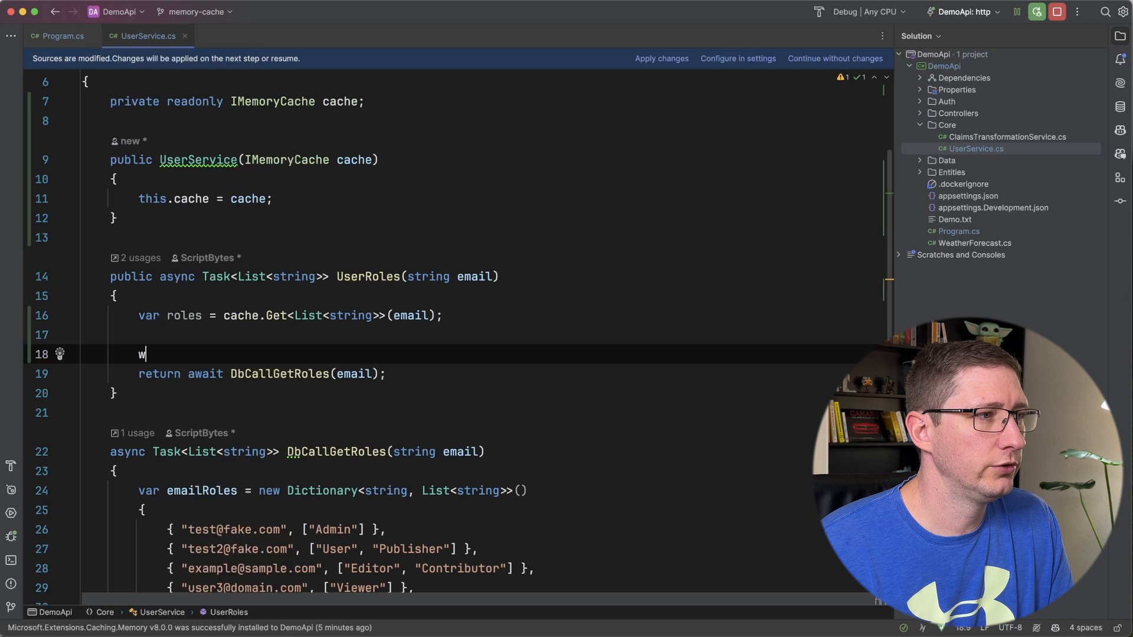
pyautogui.write('if (reo')
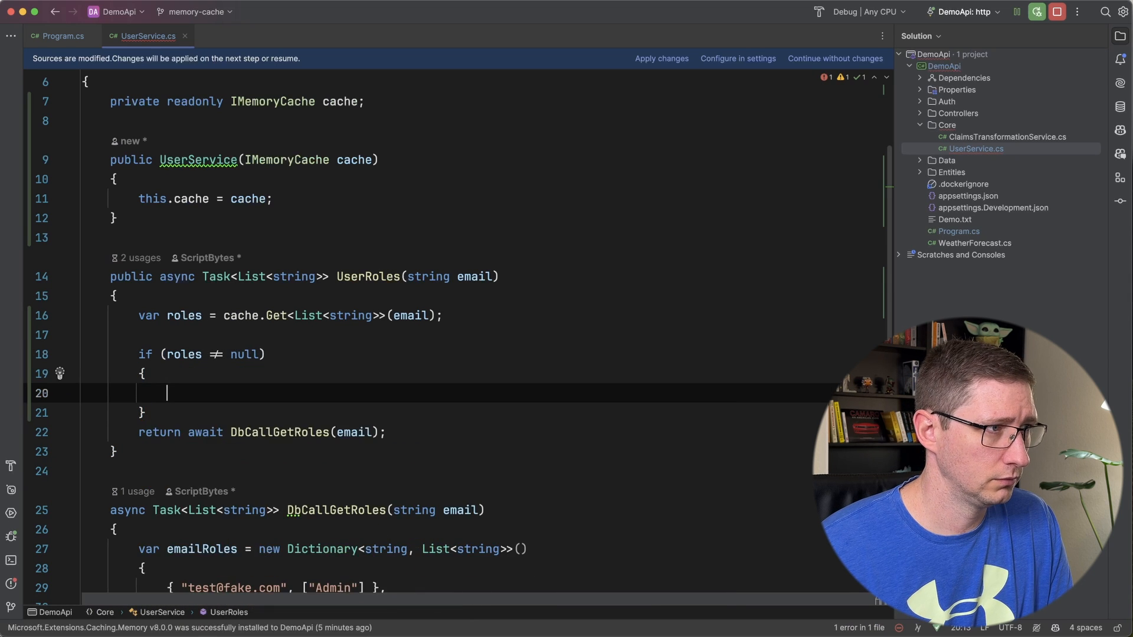
pyautogui.write('return roles;')
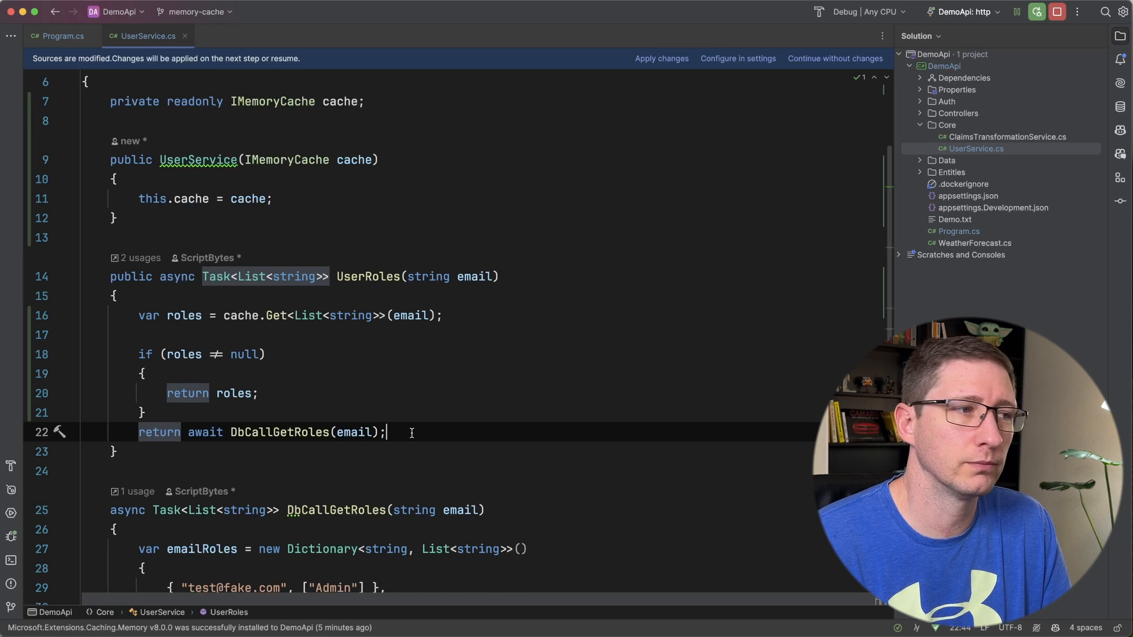
pyautogui.press('Enter')
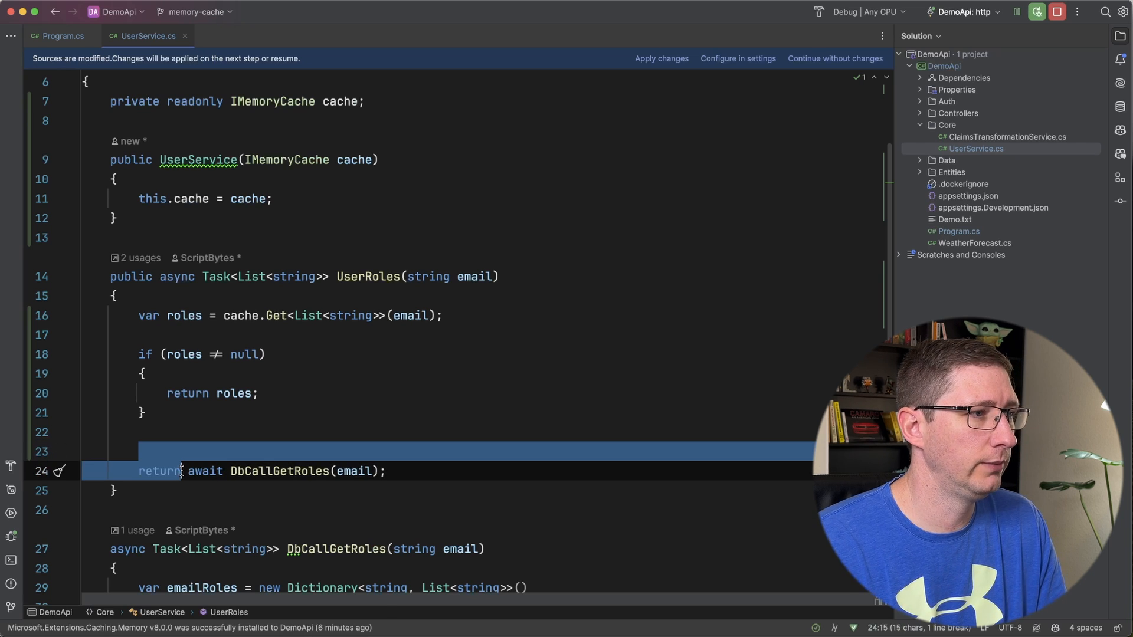
# - Assign the database call's result to roles in UserRoles
pyautogui.write('rol')
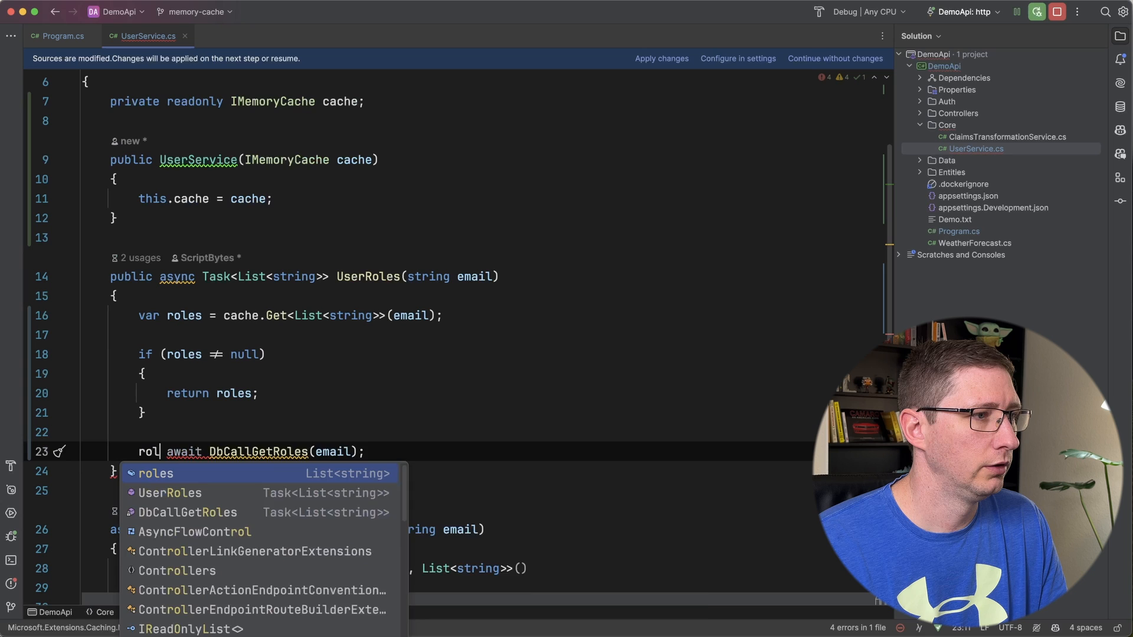
pyautogui.click(155, 473)
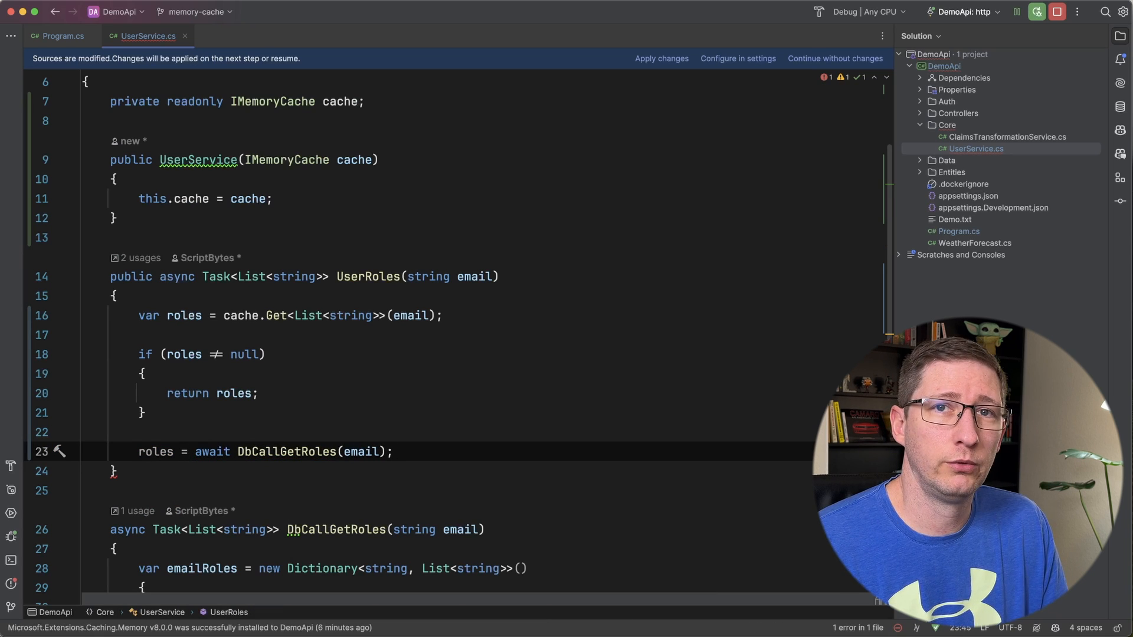
pyautogui.press('Return')
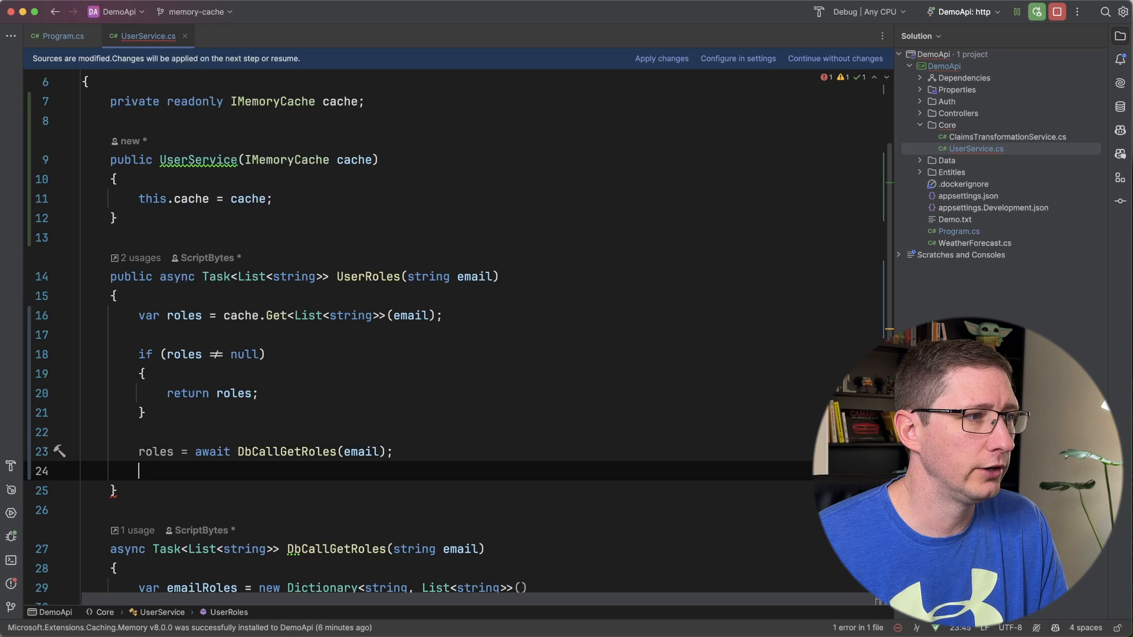
# - Cache roles by email with TimeSpan.FromSeconds(5) expiration, then return roles
pyautogui.write('cache.Set(')
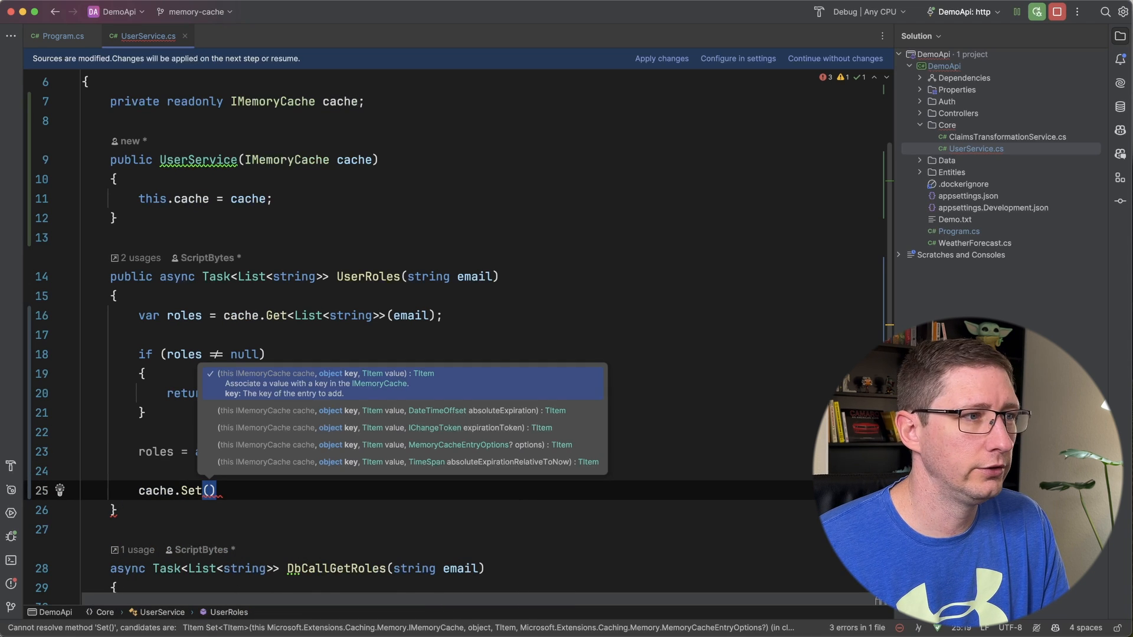
pyautogui.write('email')
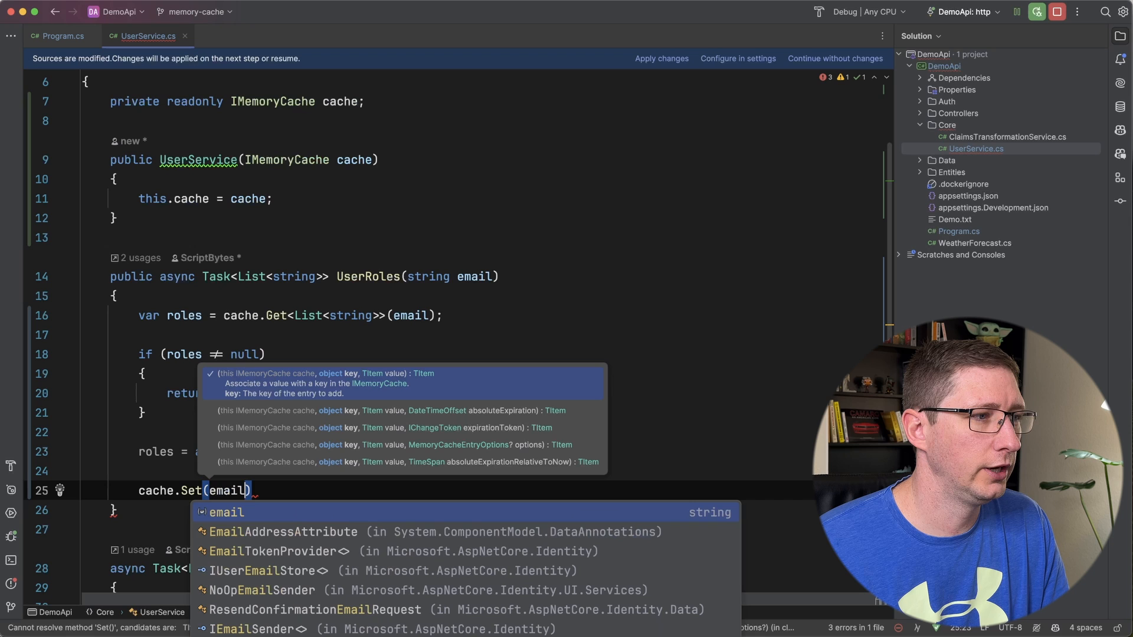
pyautogui.write(',')
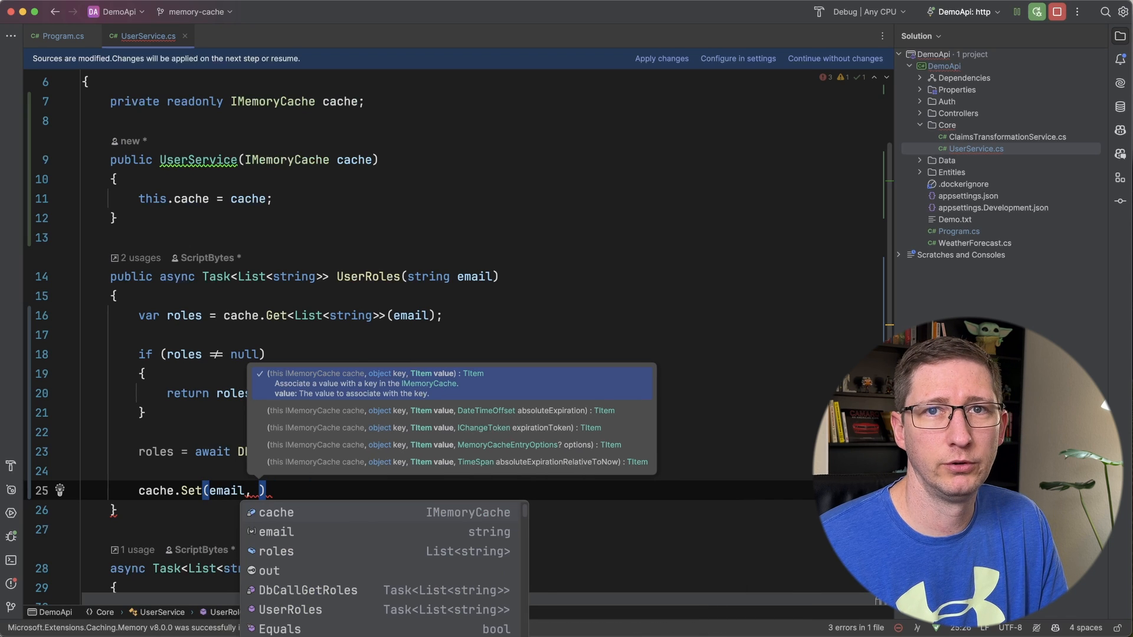
pyautogui.write('roles,')
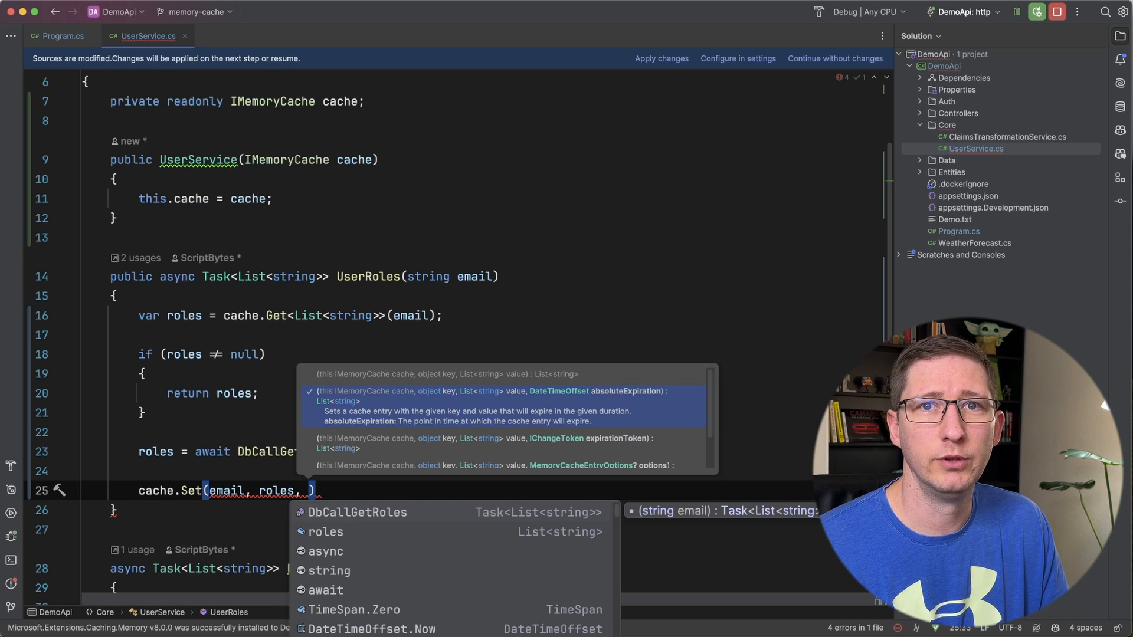
pyautogui.write('Timespan.FromSeconds(')
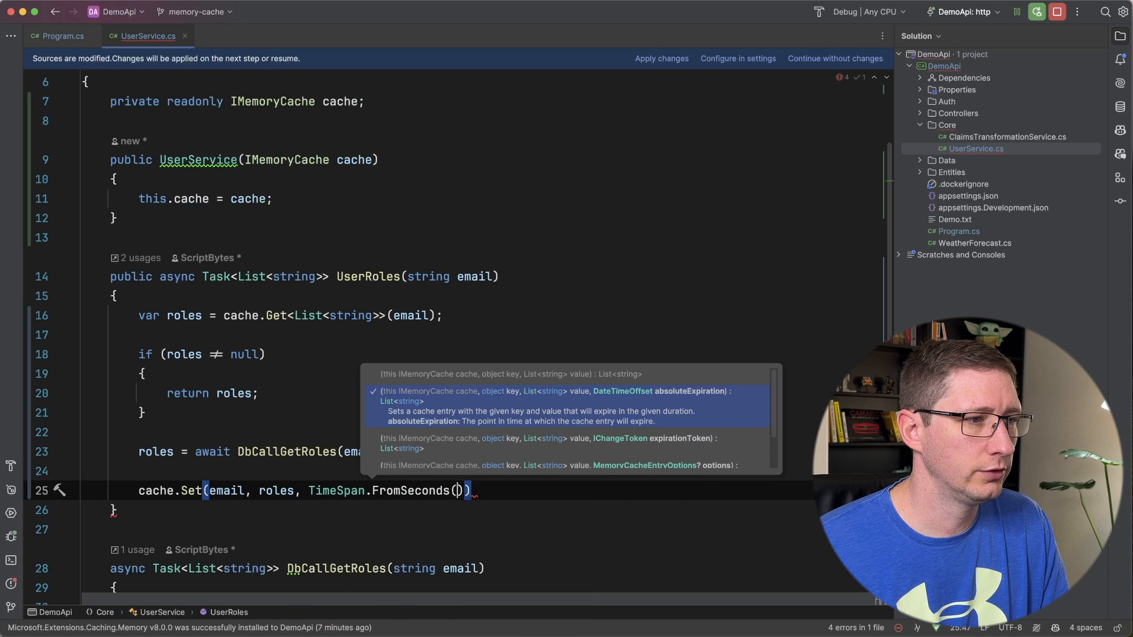
pyautogui.write('5')
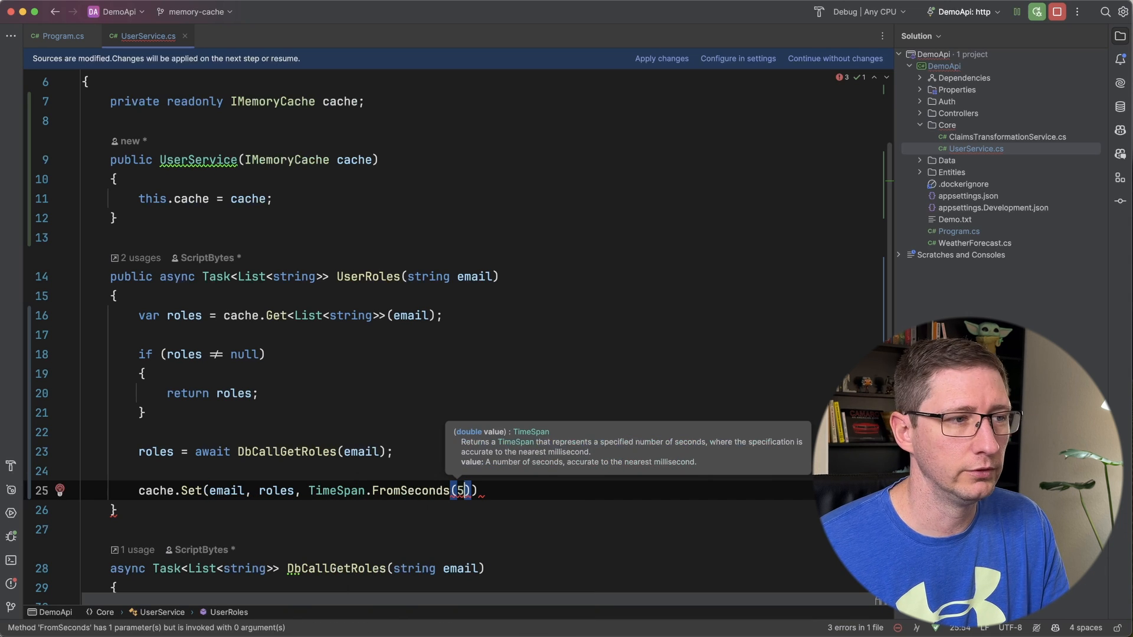
pyautogui.write('return roles;')
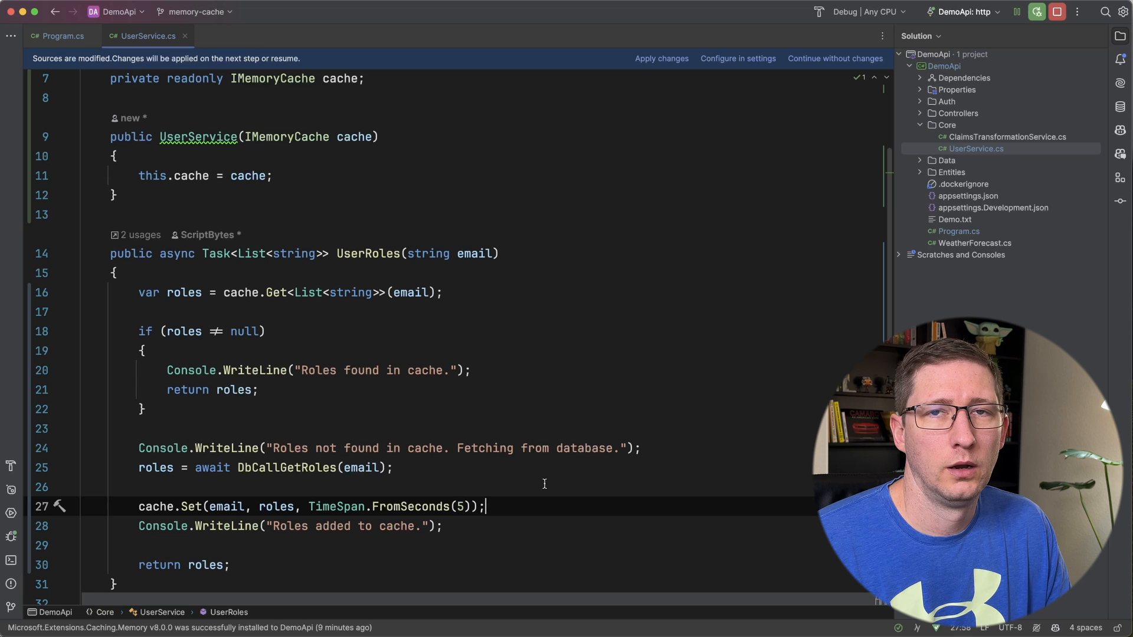
pyautogui.moveTo(357, 367)
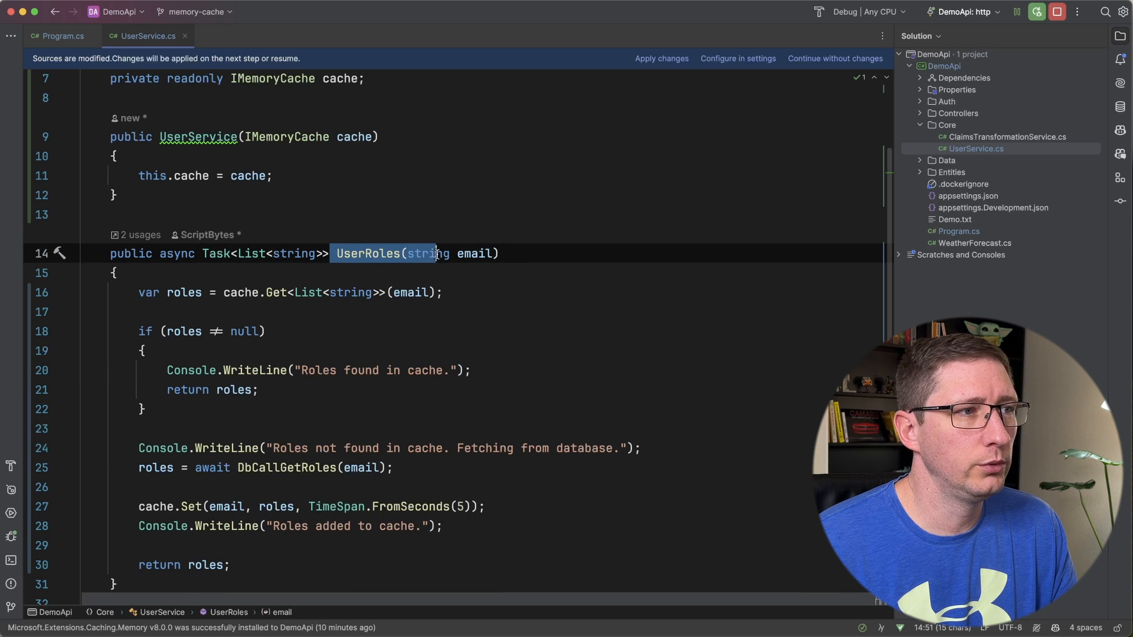
pyautogui.click(535, 254)
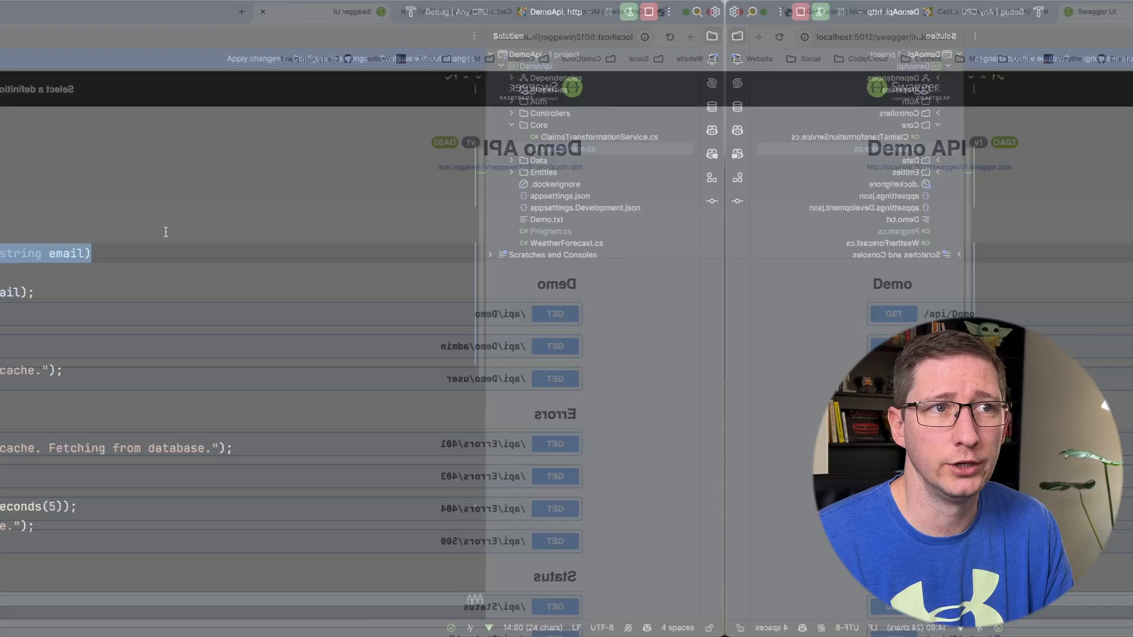
# - Try out GET /api/Demo/admin and execute it four times to watch cache logging
pyautogui.click(928, 229)
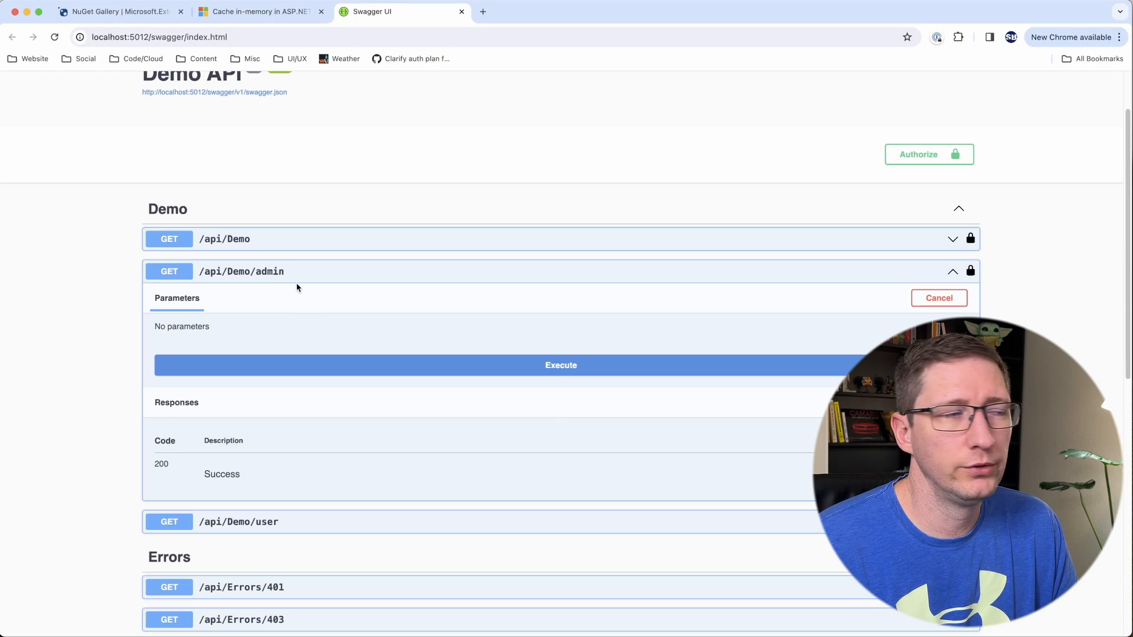
pyautogui.moveTo(341, 280)
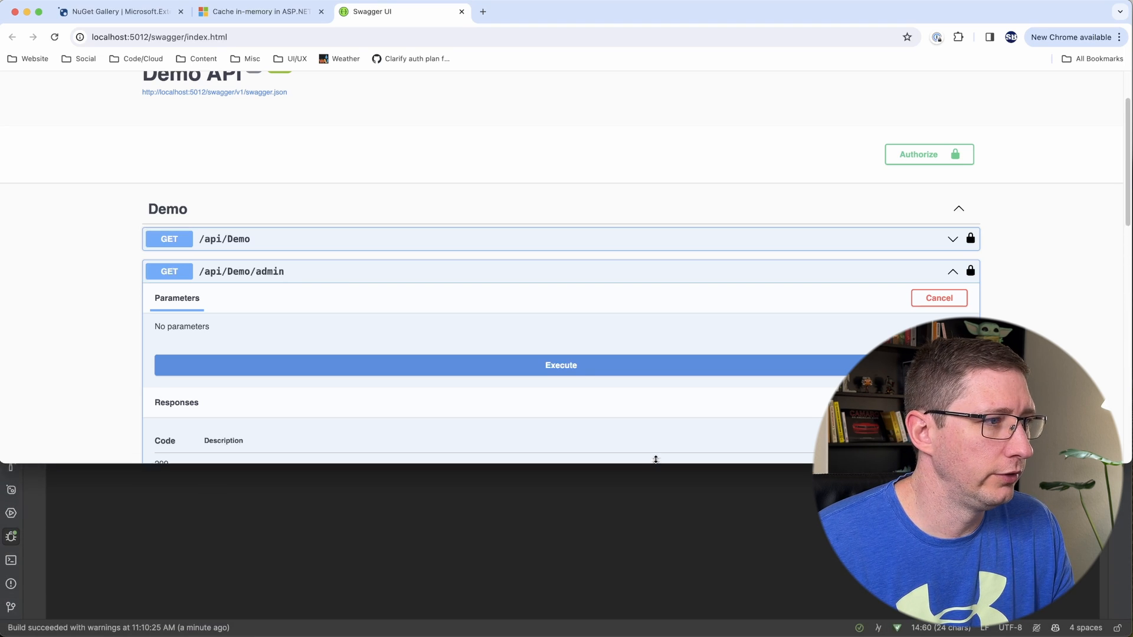
pyautogui.scroll(-3)
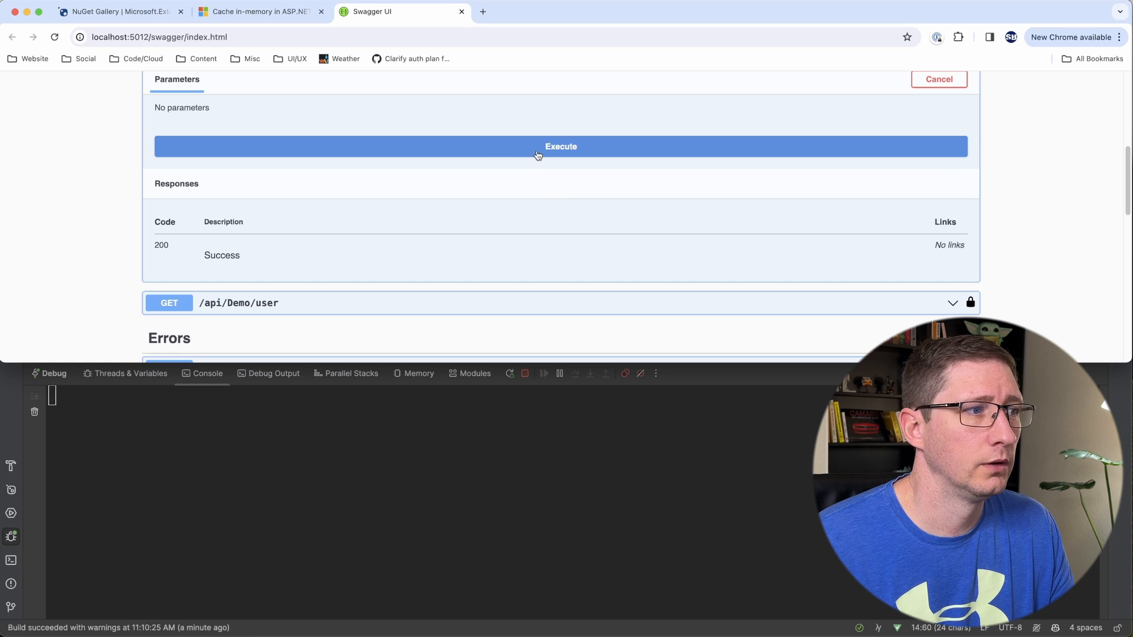
pyautogui.moveTo(553, 235)
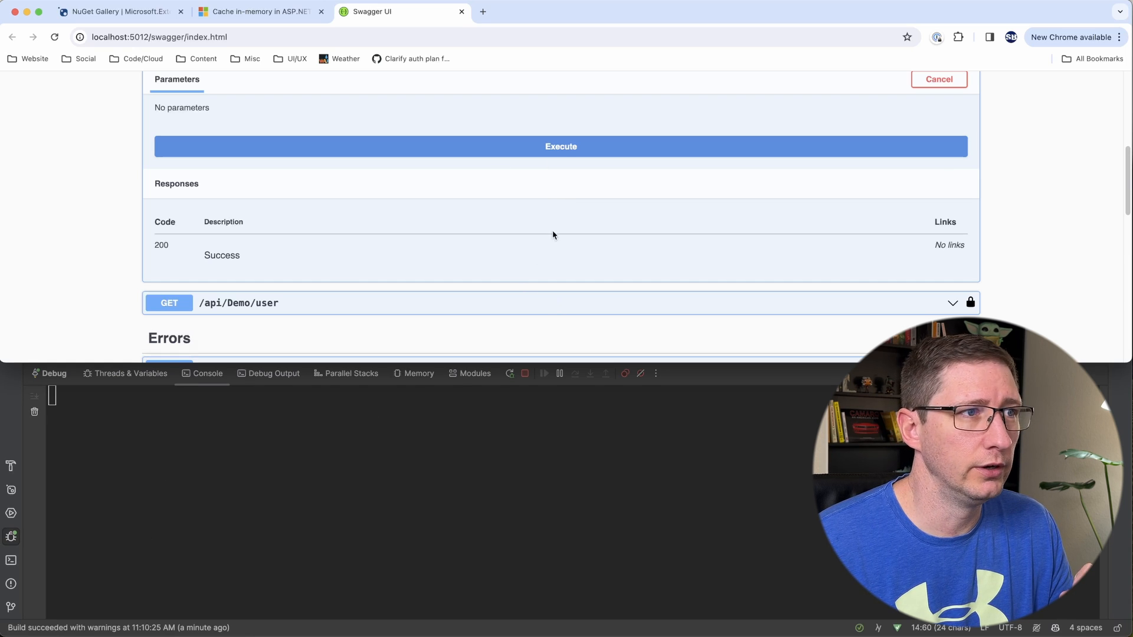
pyautogui.click(561, 146)
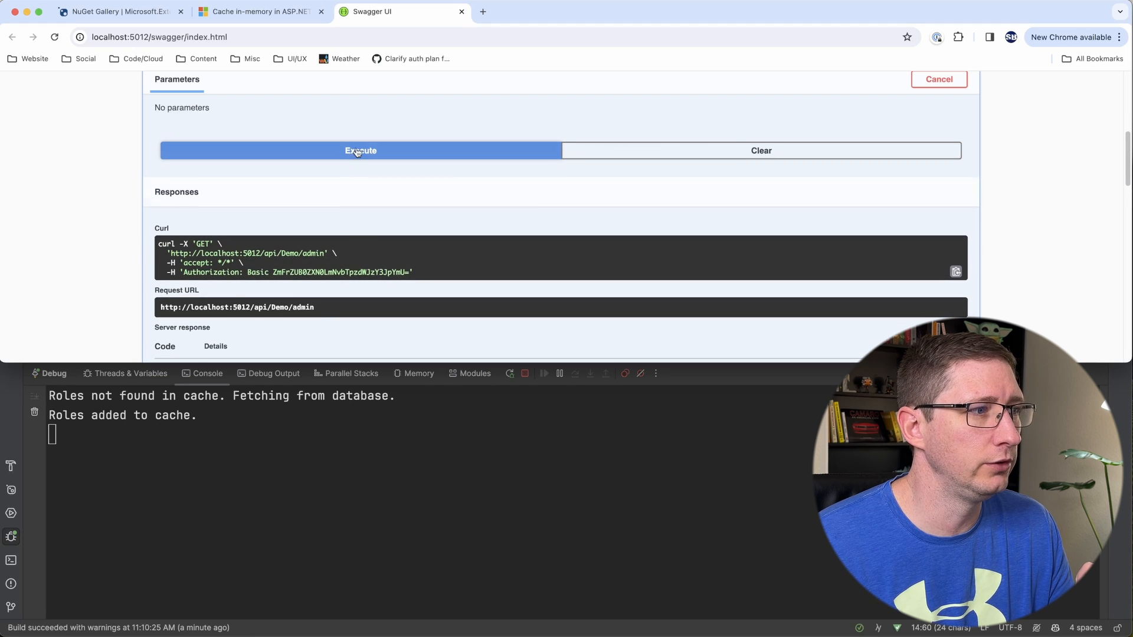
pyautogui.click(361, 151)
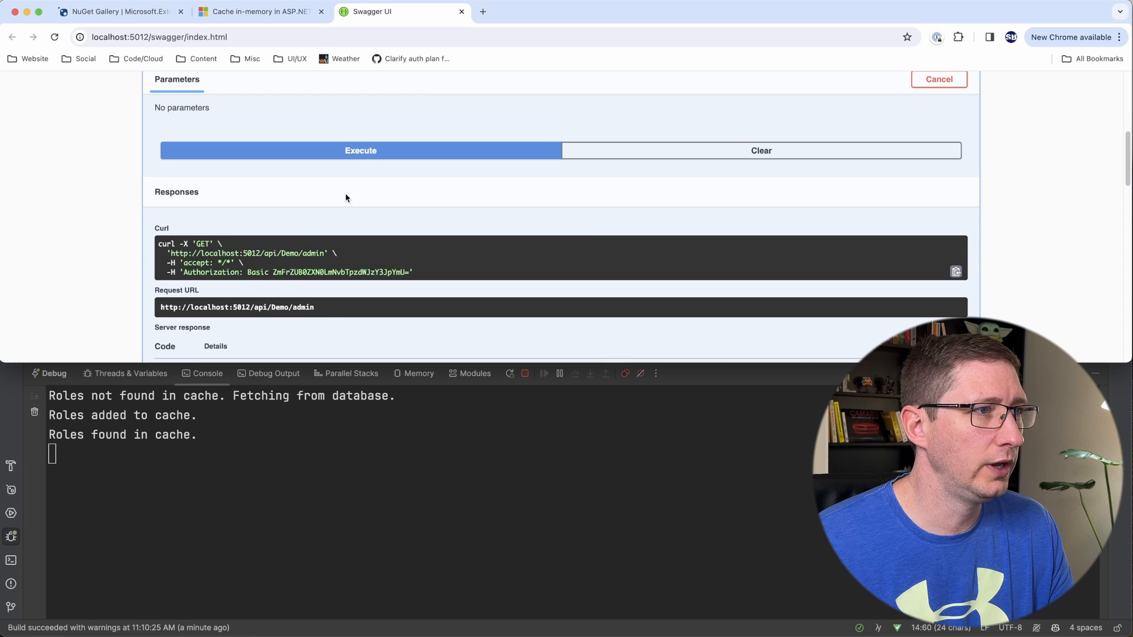
pyautogui.click(359, 151)
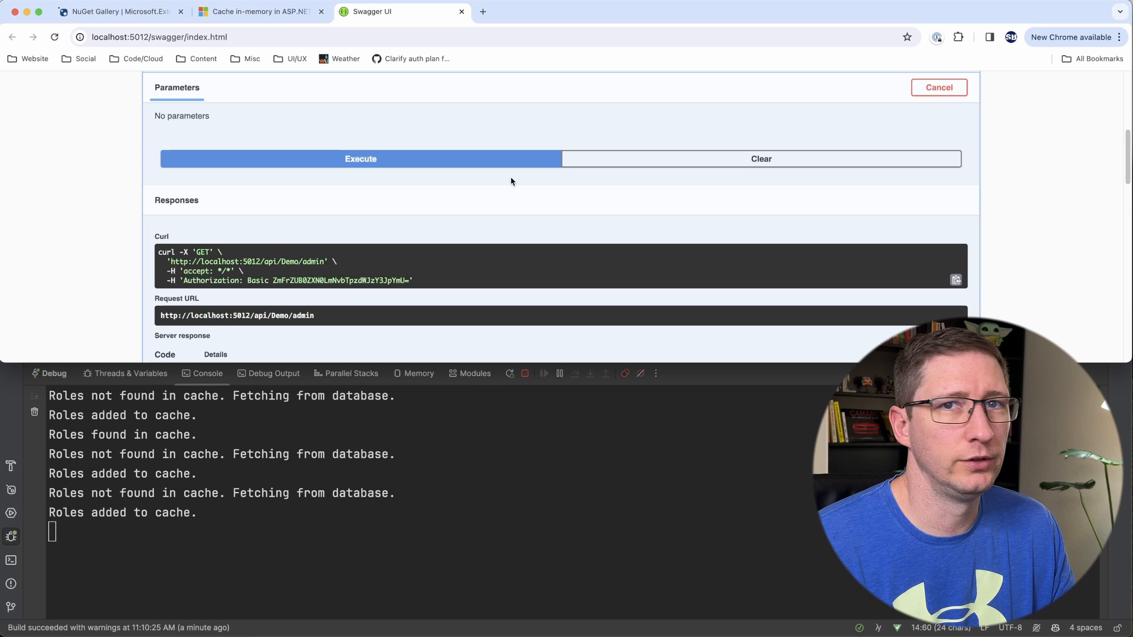
pyautogui.click(360, 158)
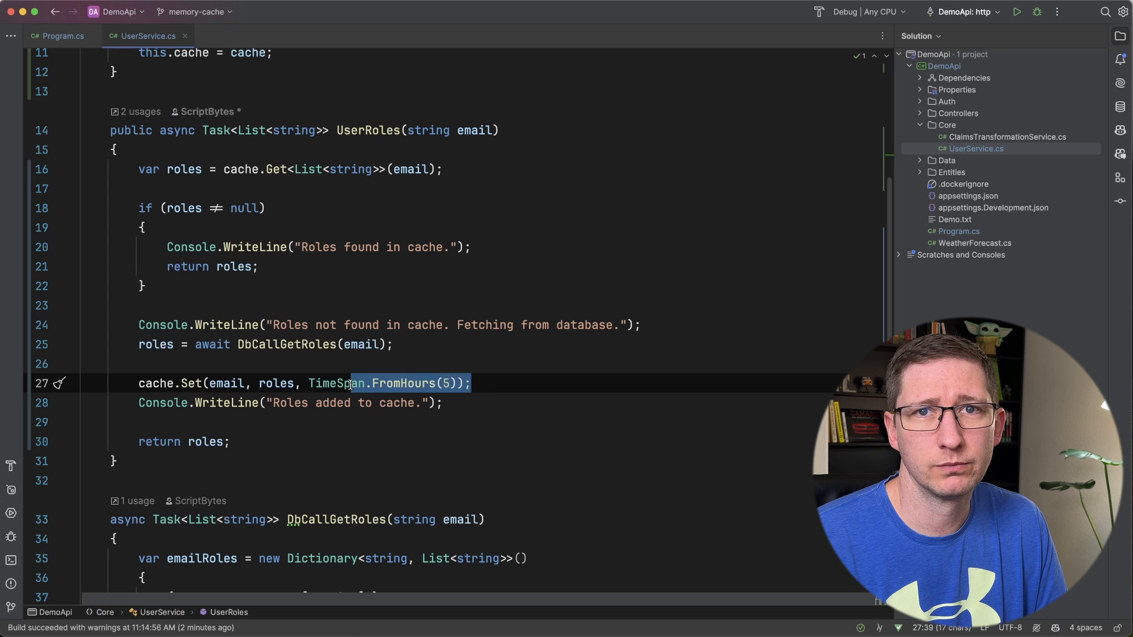
# - Switch cache expiration to TimeSpan.FromHours(5) and begin a SetRoles method above UserRoles
pyautogui.click(485, 383)
pyautogui.write('public void SetRoles(string email, List<string> roles)')
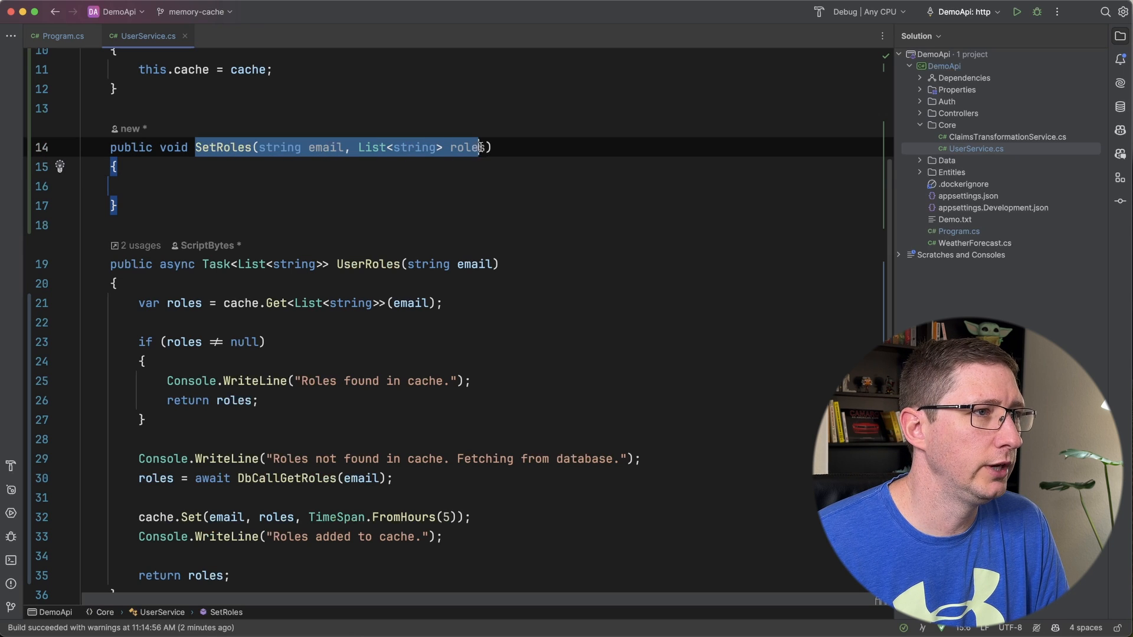
# - Fill SetRoles with a '// go update the database' comment and cache.Remove(email)
pyautogui.click(489, 186)
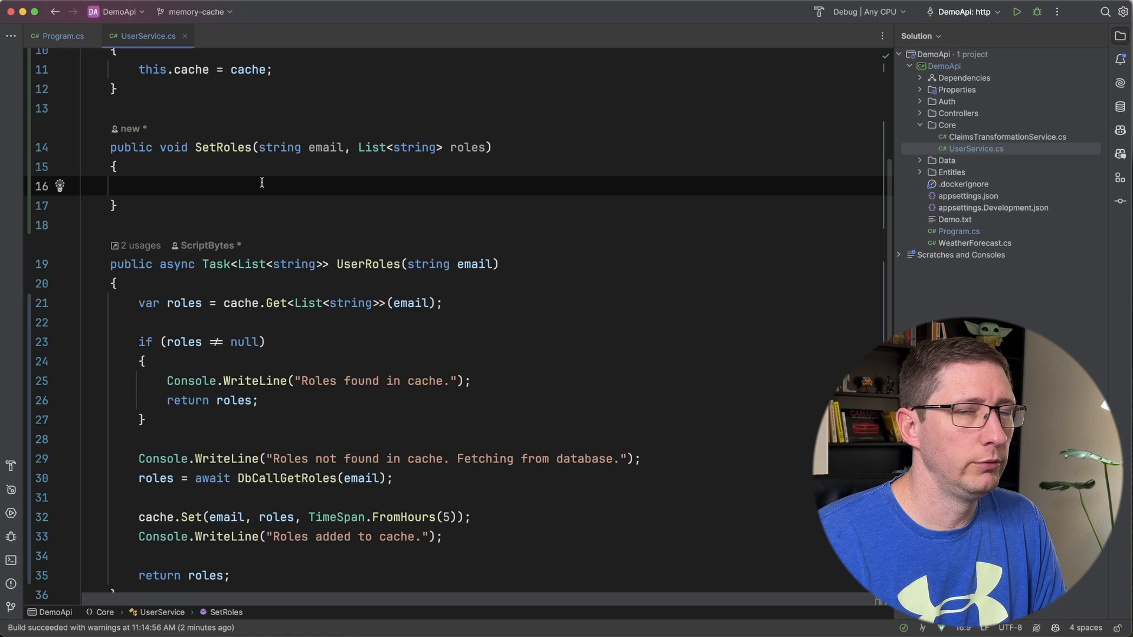
pyautogui.write('// go update the databse')
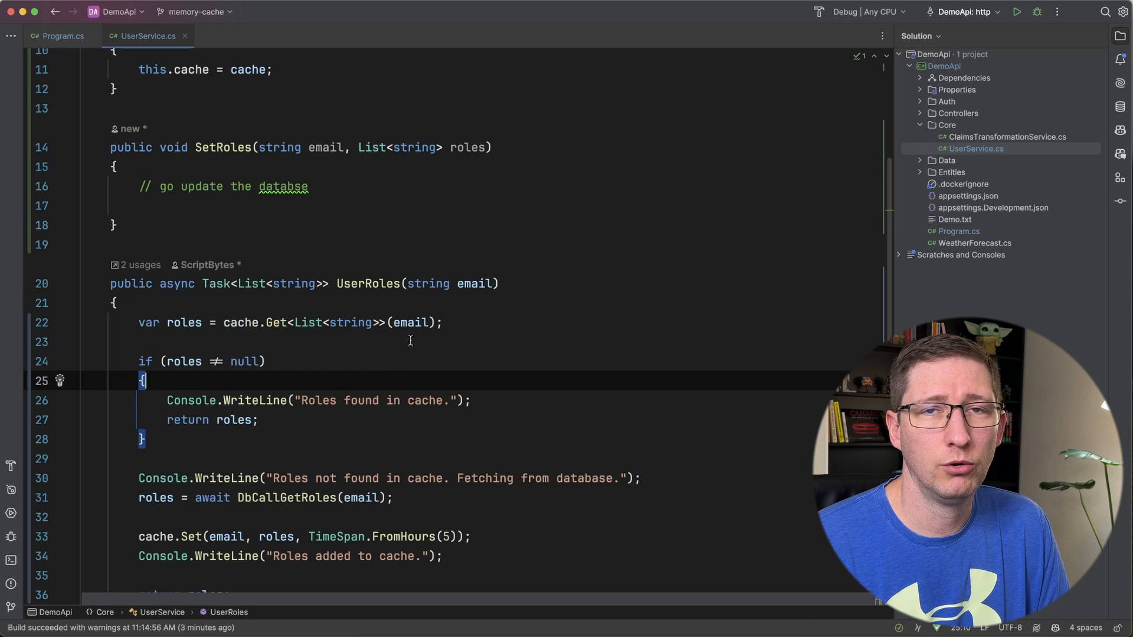
pyautogui.moveTo(221, 210)
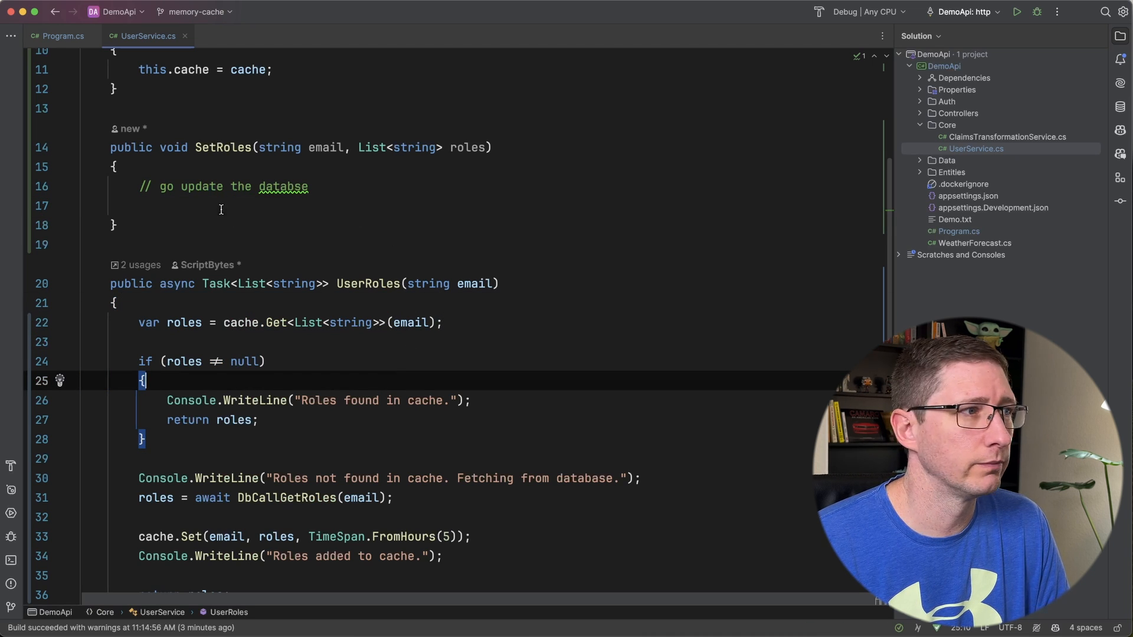
pyautogui.click(220, 209)
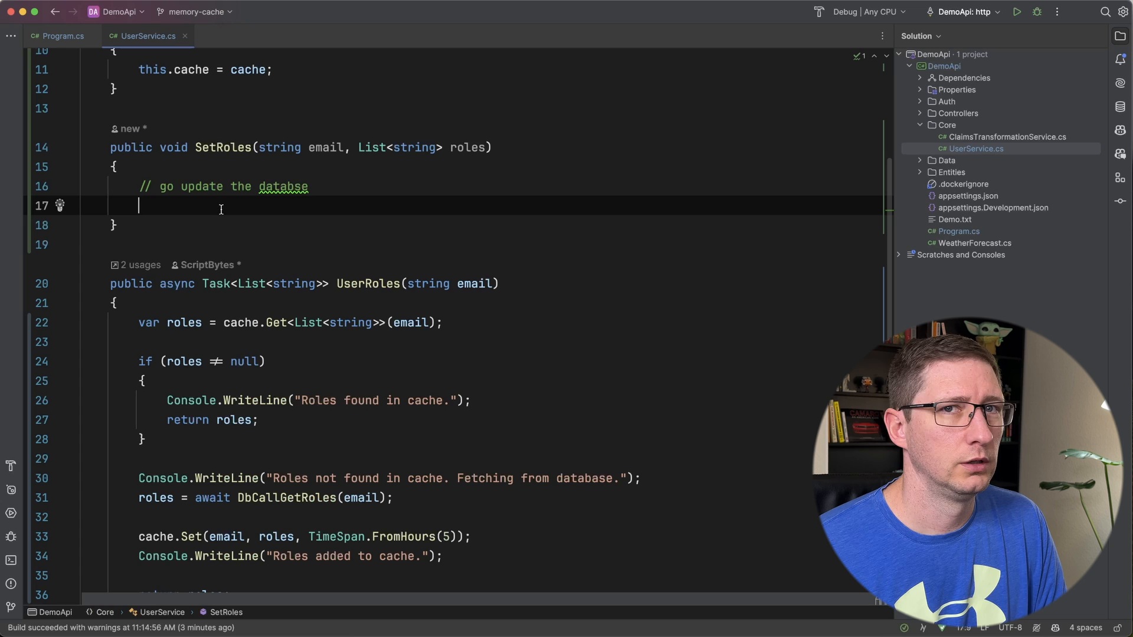
pyautogui.write('cache.')
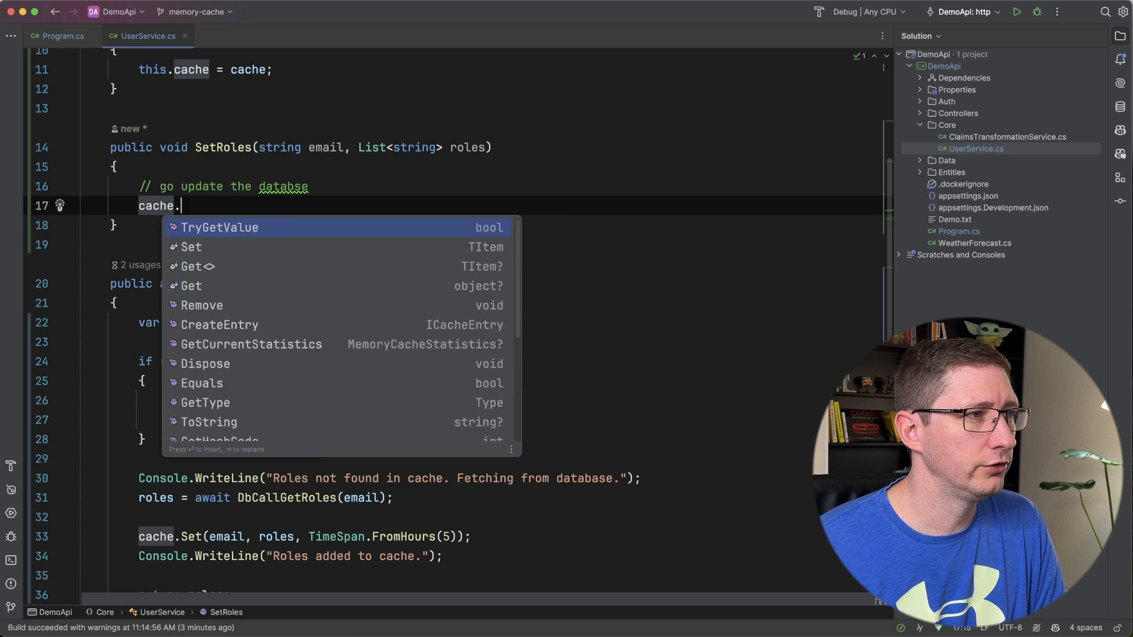
pyautogui.click(202, 305)
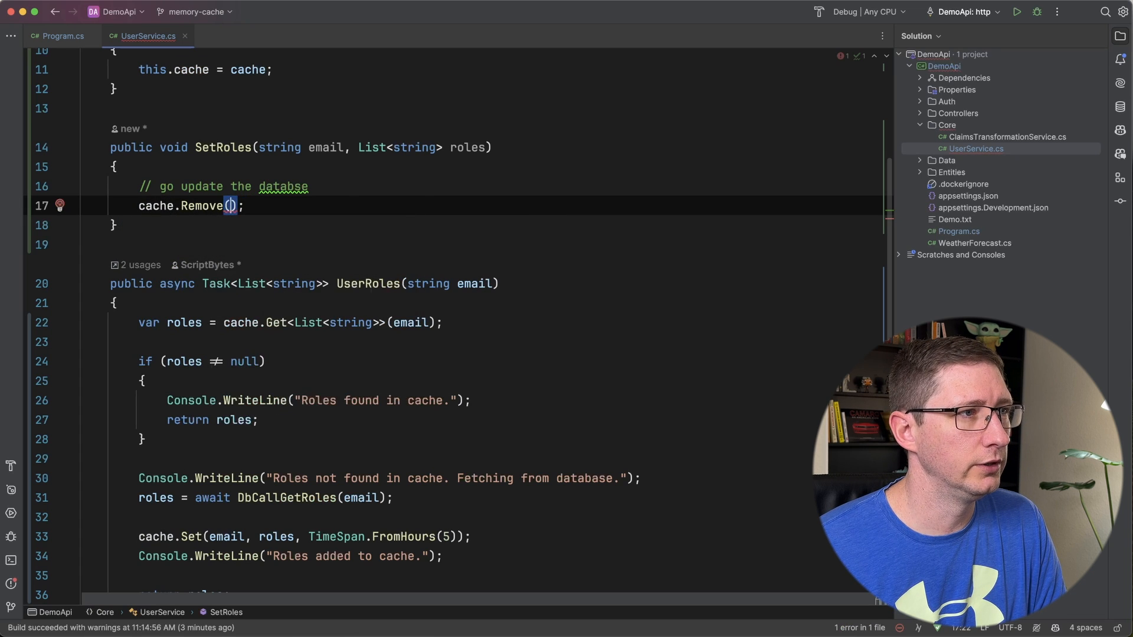
pyautogui.write('email')
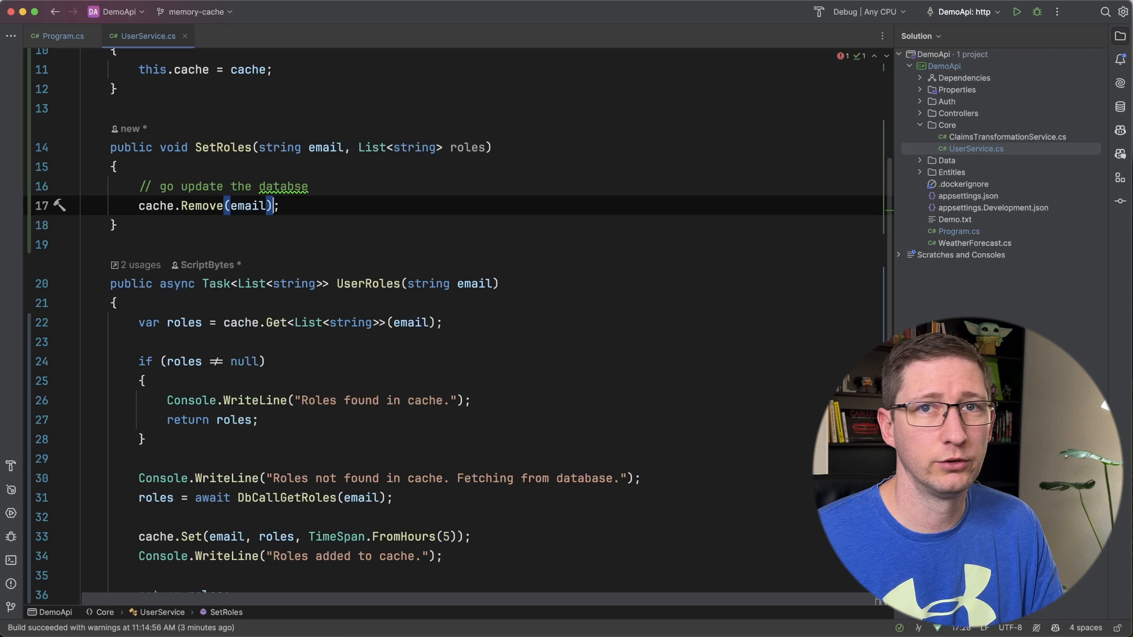
pyautogui.tripleClick(205, 206)
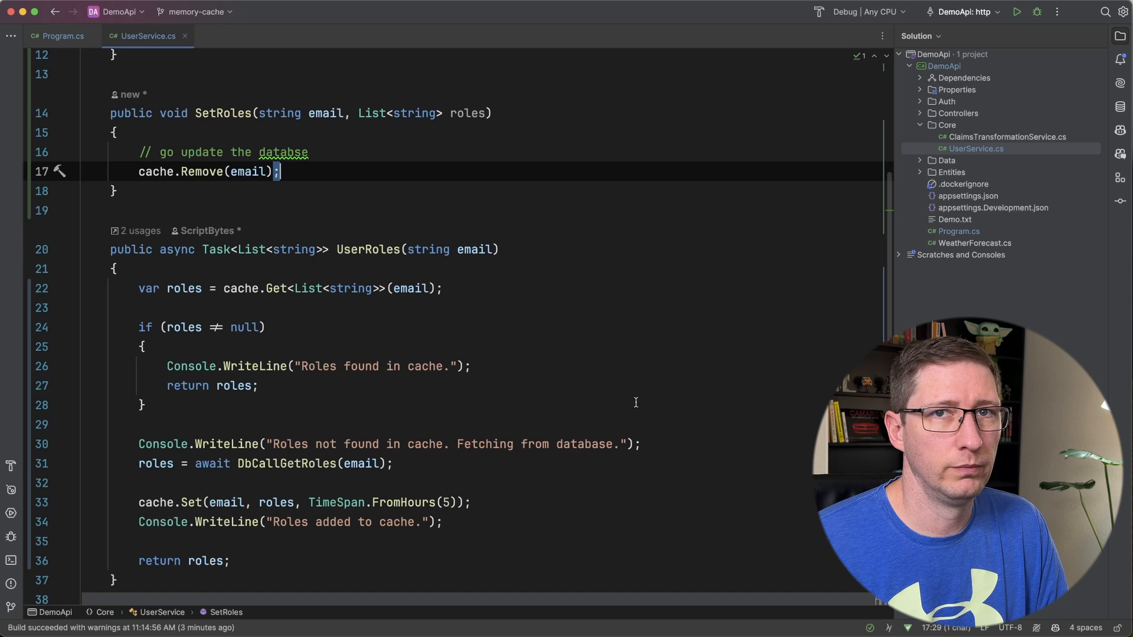
pyautogui.scroll(-3)
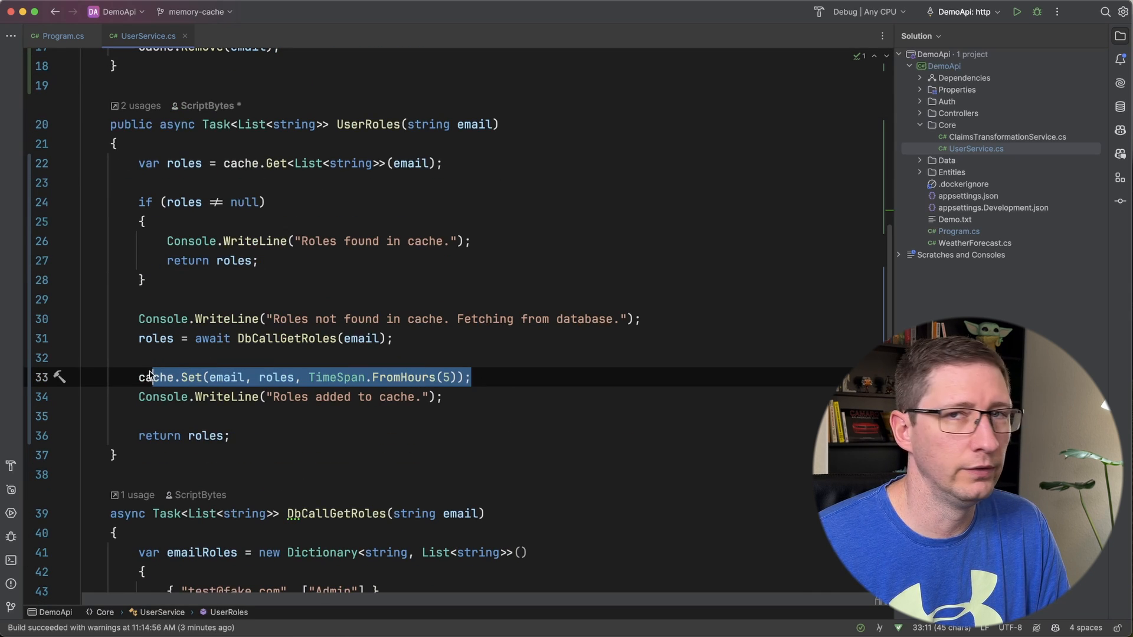
pyautogui.moveTo(157, 376)
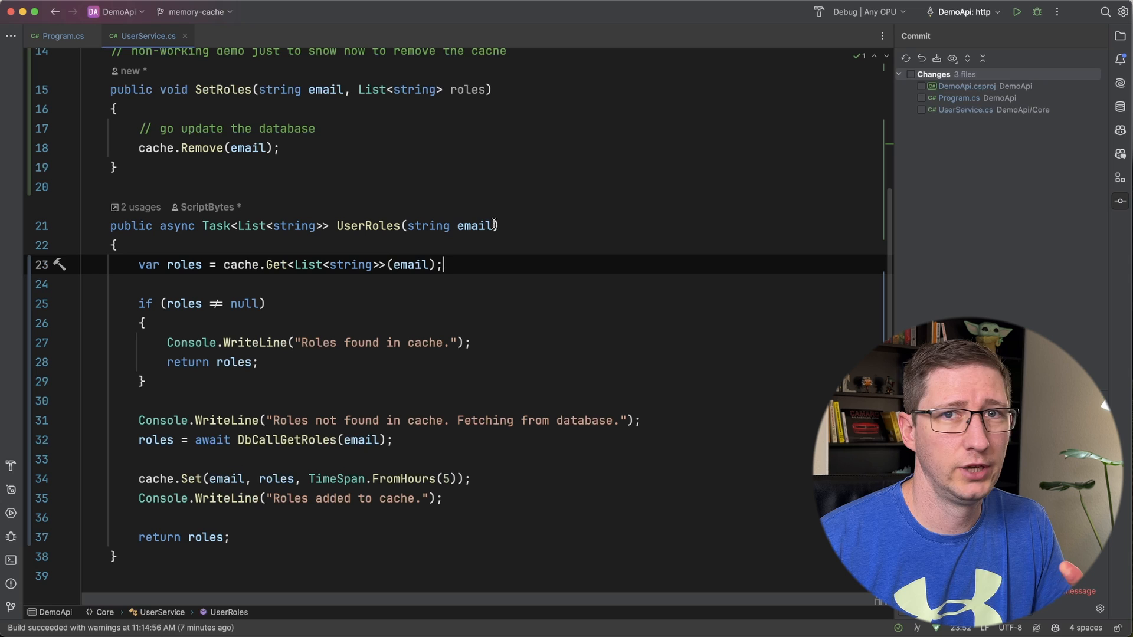
# - Prefix the cache.Get lookup key so it reads "UserRoles" + email
pyautogui.doubleClick(476, 226)
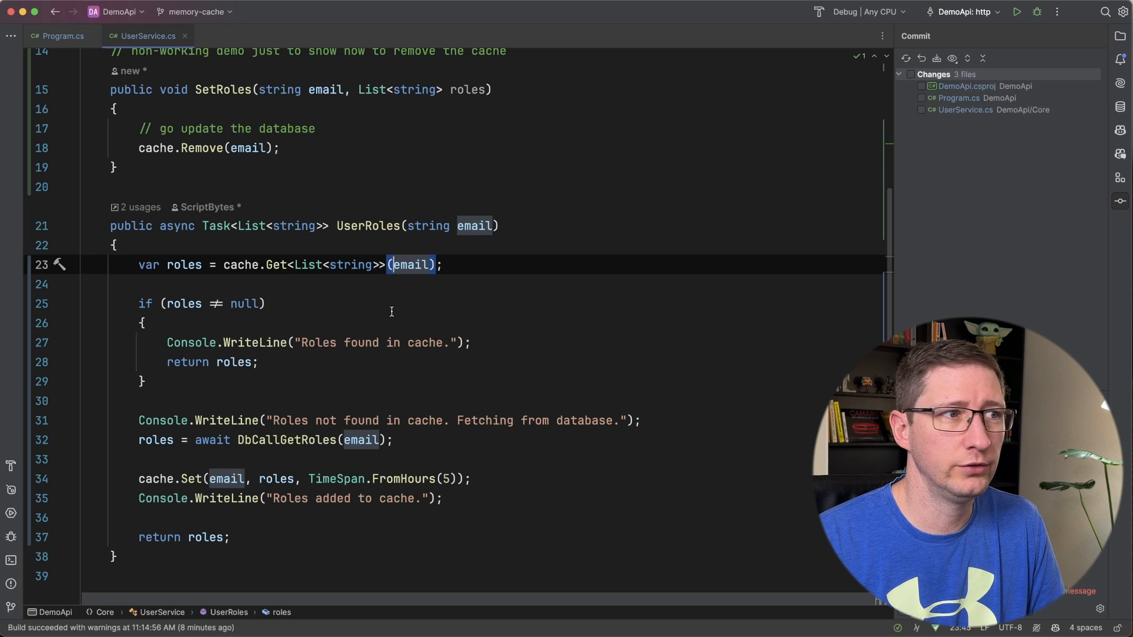
pyautogui.write('"')
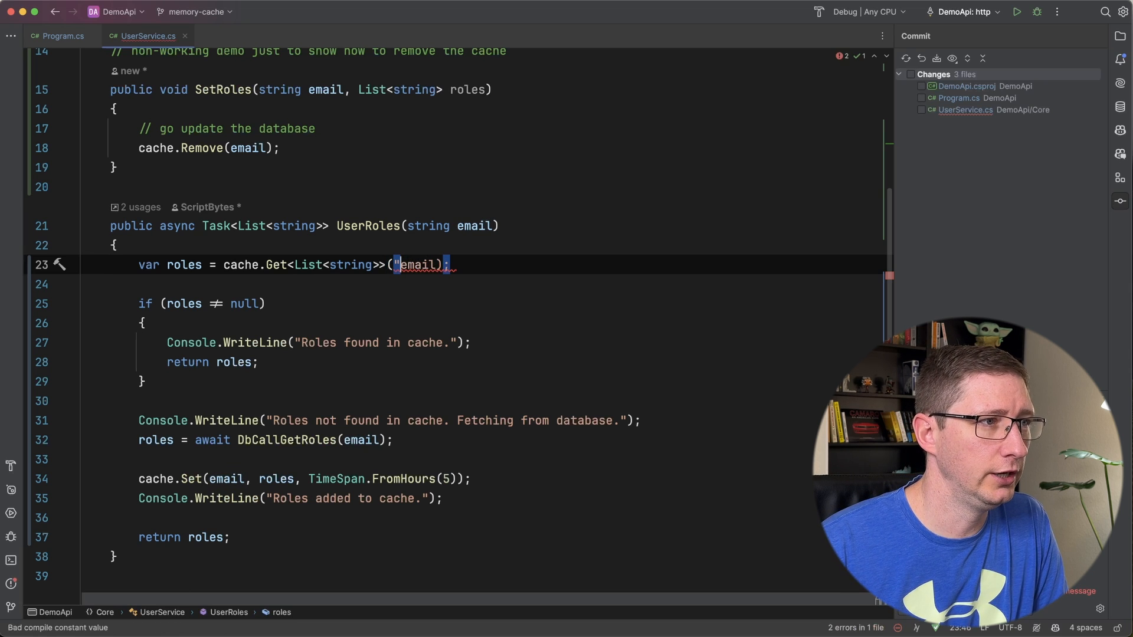
pyautogui.write('UserRoels')
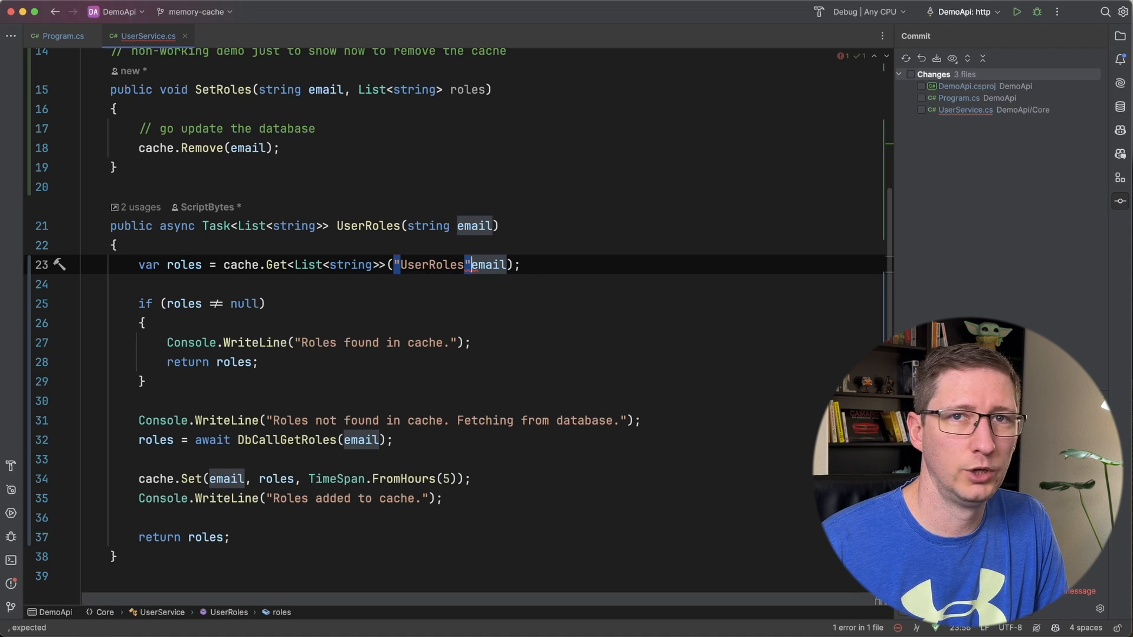
pyautogui.write('+')
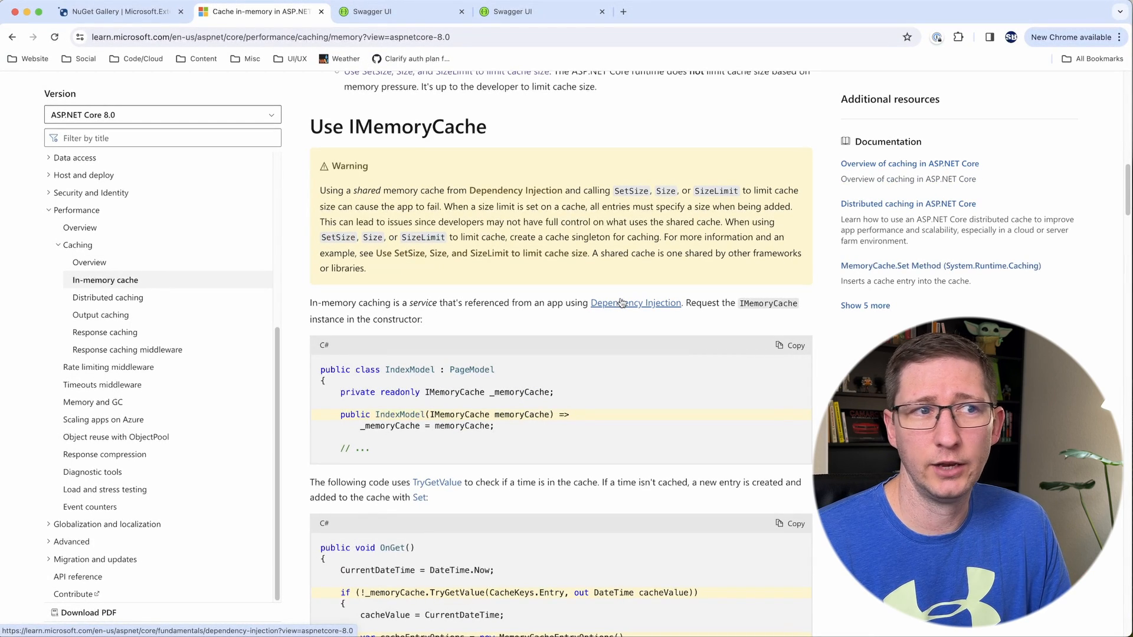
pyautogui.moveTo(622, 238)
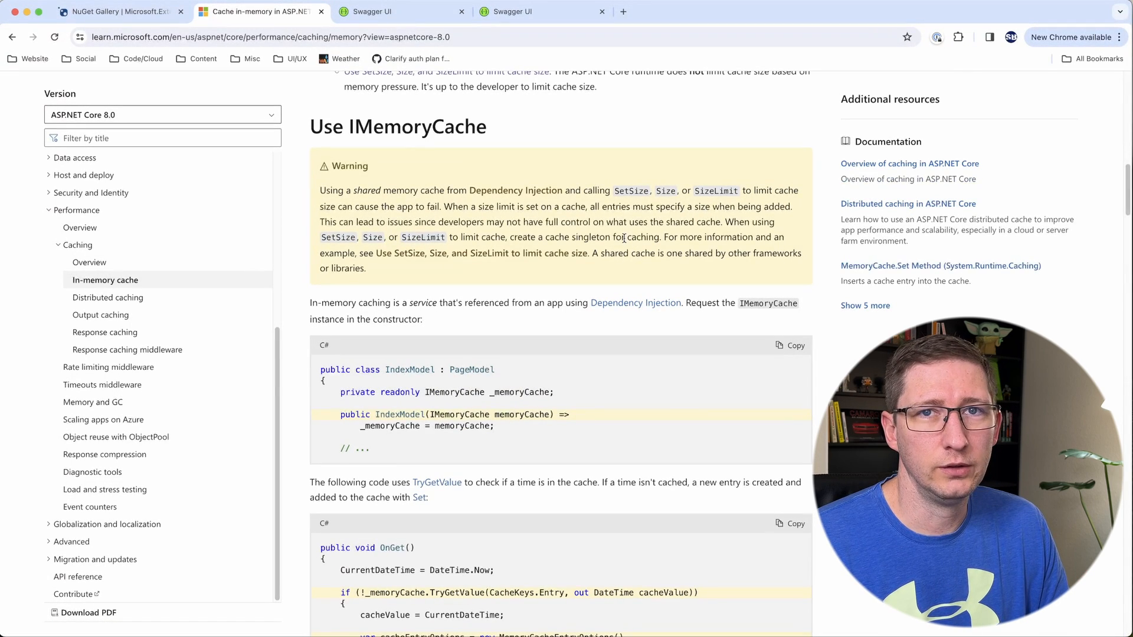